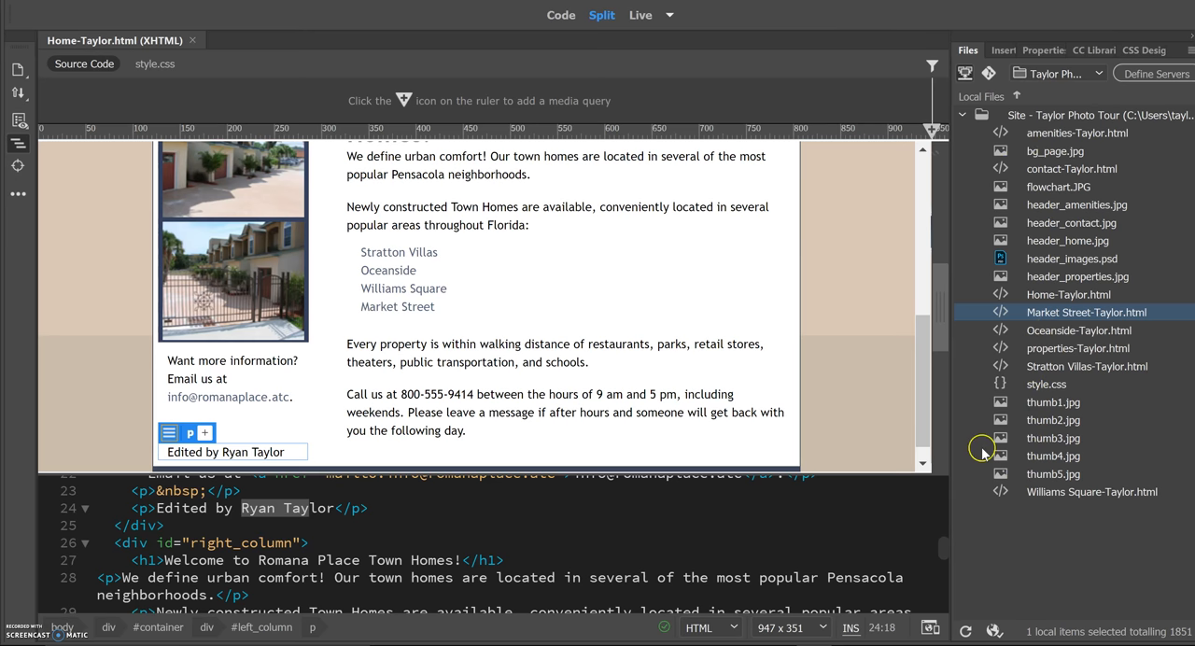
{"action": "mouse_move", "coordinate": [970, 178]}
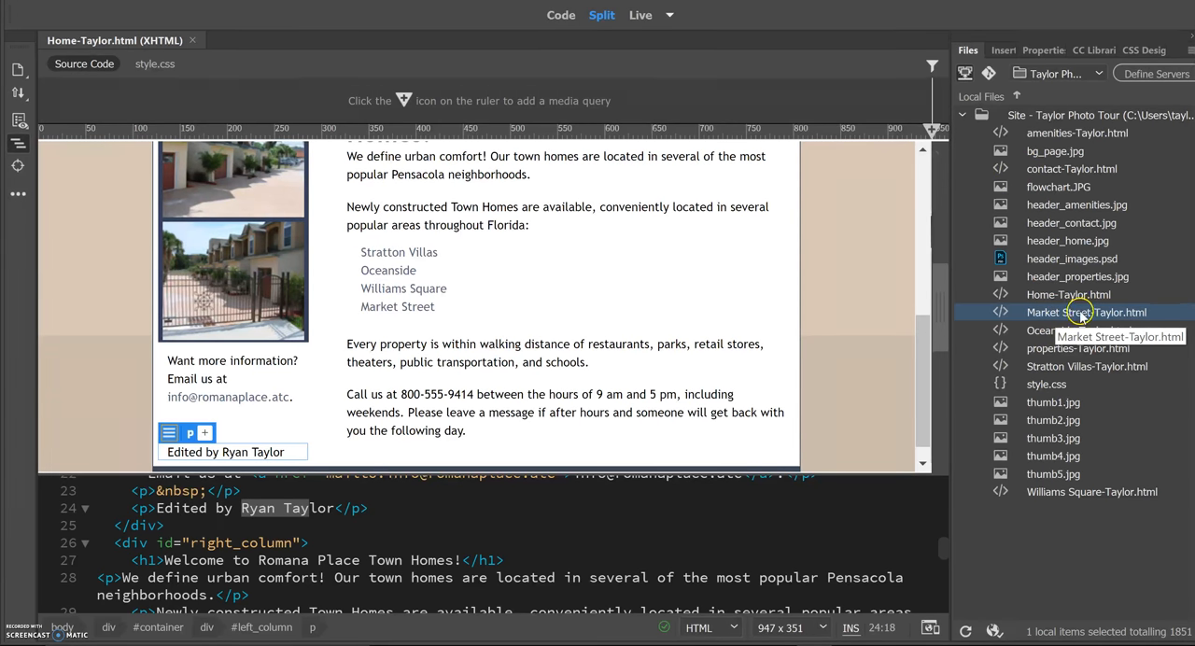
{"action": "mouse_move", "coordinate": [1078, 331]}
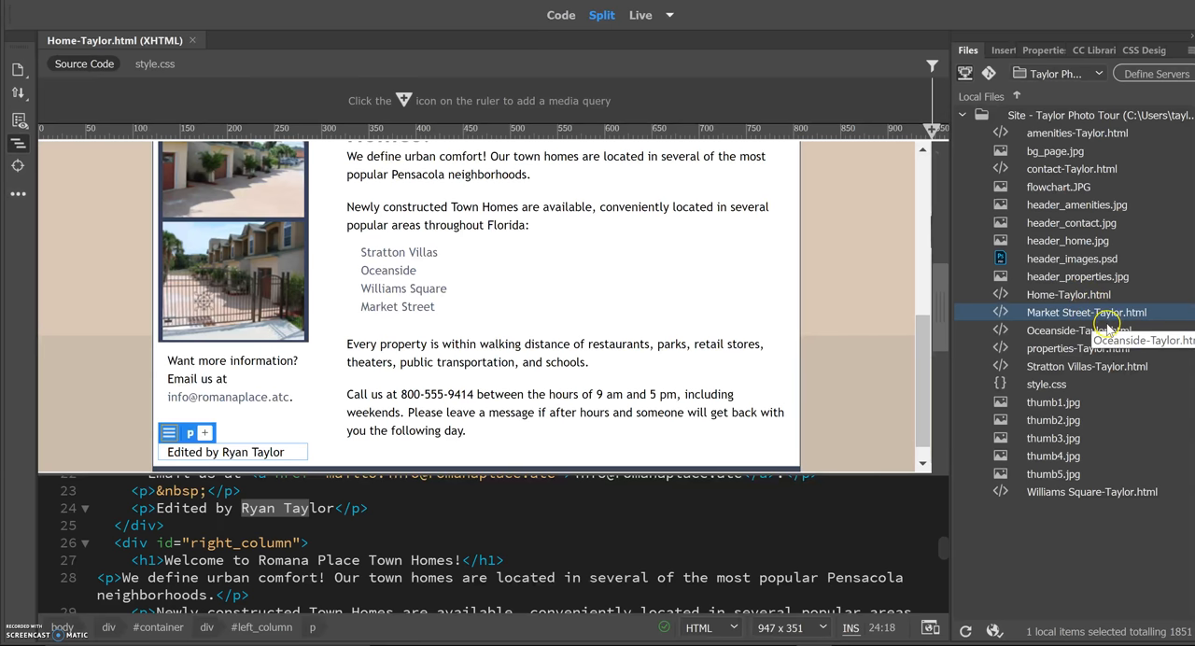
{"action": "mouse_move", "coordinate": [1106, 316]}
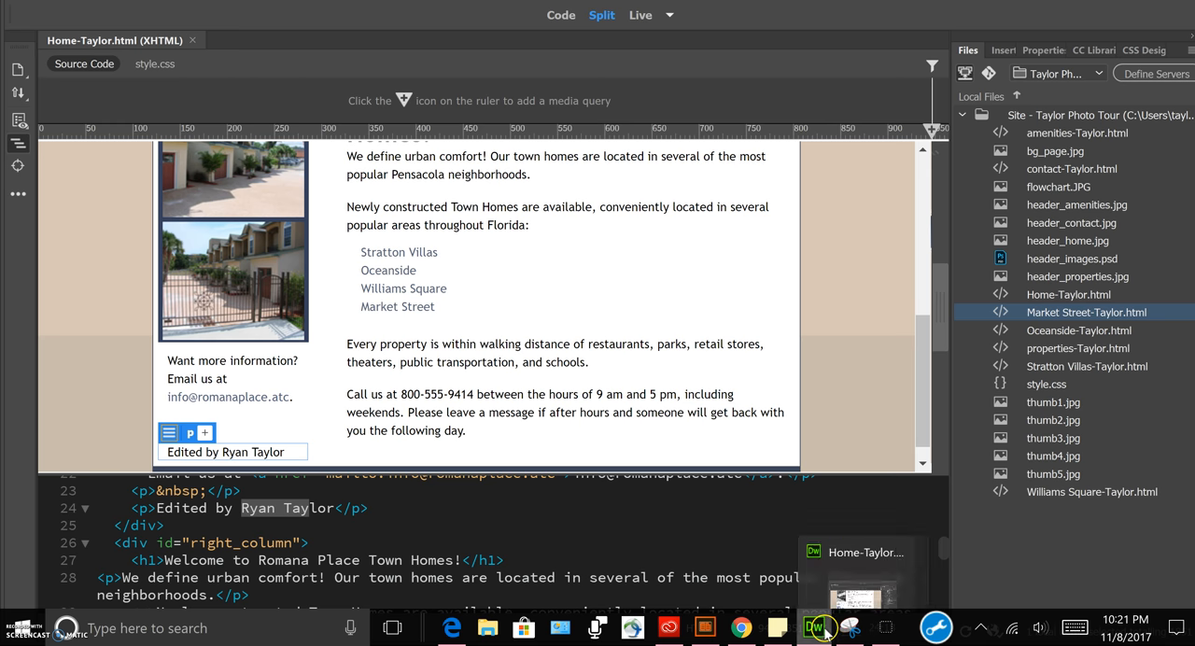
- Show the site navigation flowchart in Snipping Tool, with Properties linked to the four property pages
{"action": "left_click", "coordinate": [848, 627]}
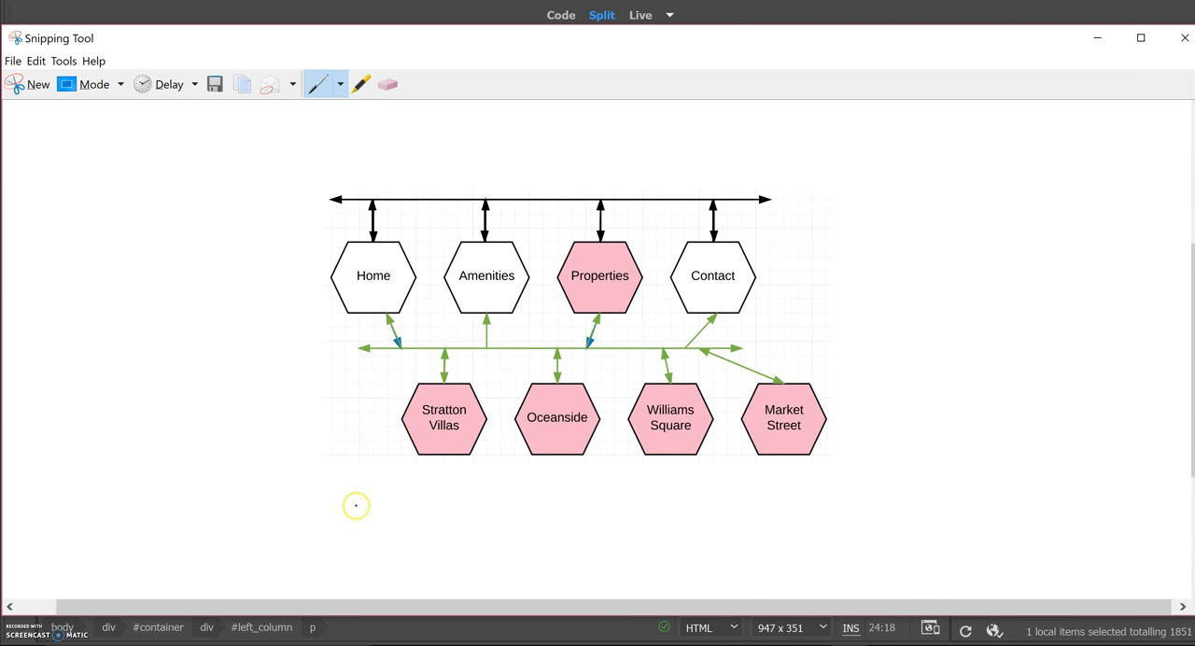
{"action": "mouse_move", "coordinate": [421, 278]}
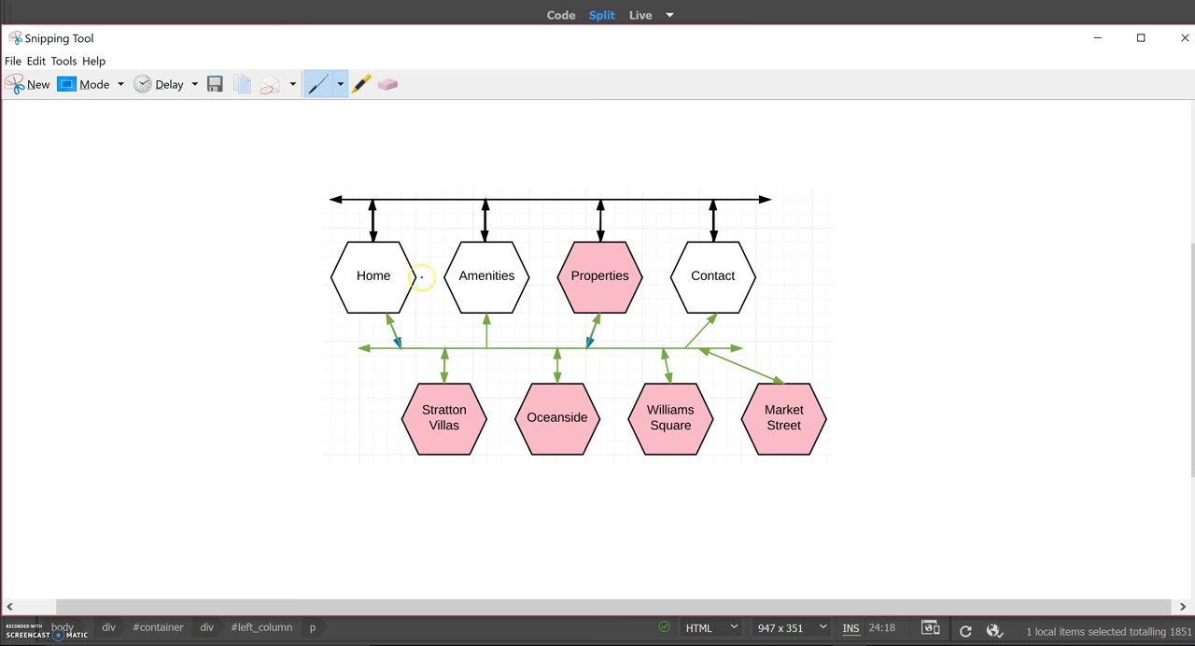
{"action": "mouse_move", "coordinate": [587, 294]}
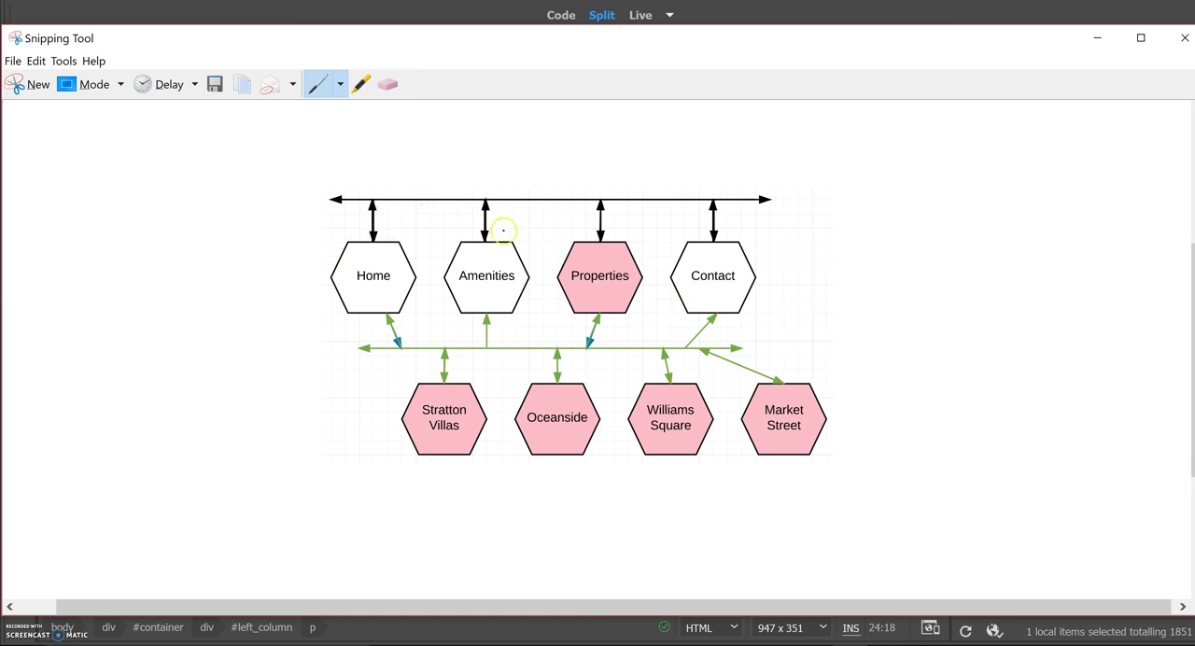
{"action": "mouse_move", "coordinate": [304, 253]}
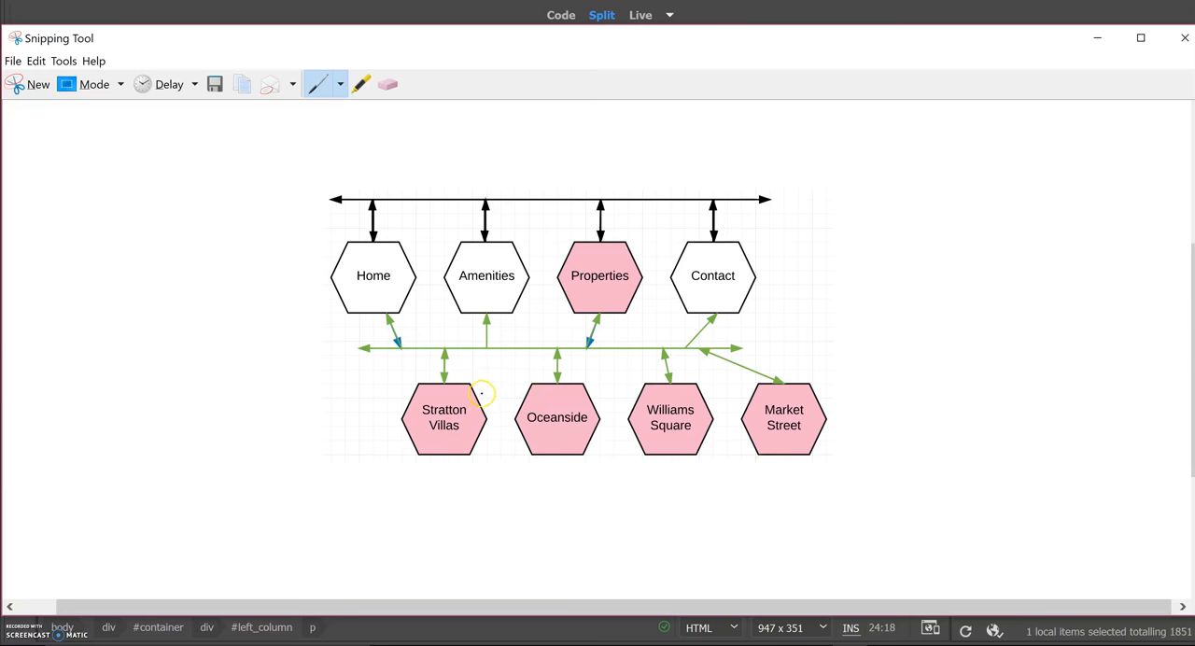
{"action": "mouse_move", "coordinate": [728, 311]}
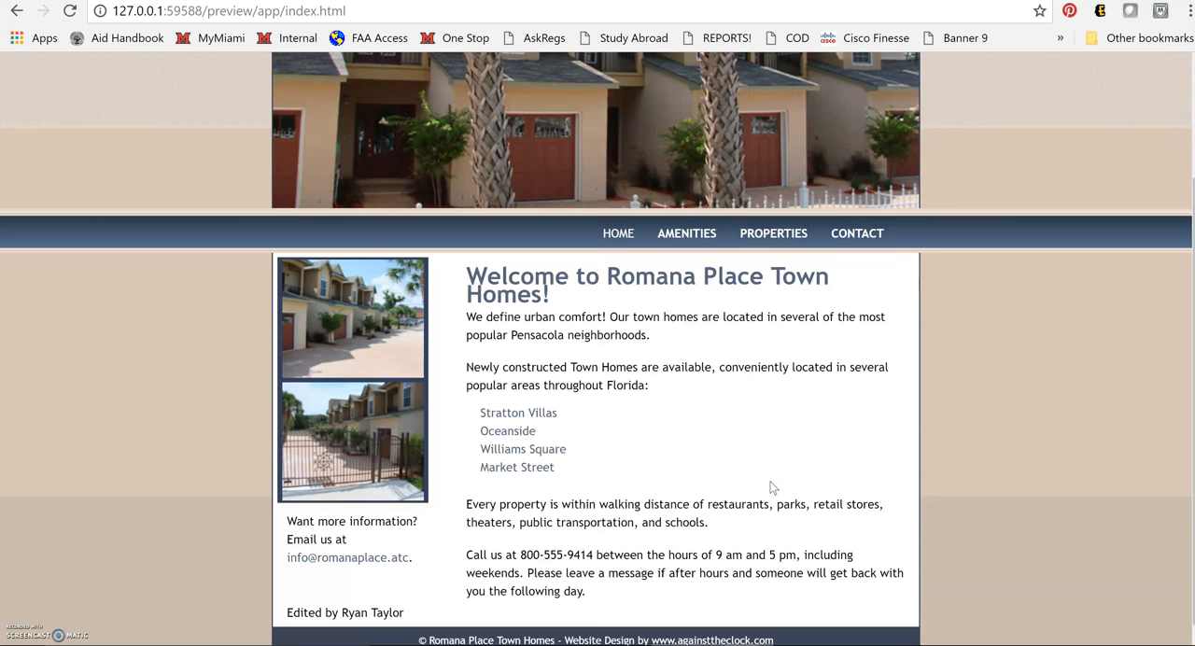
- Open the Amenities page and then the Properties page in the Chrome preview
{"action": "left_click", "coordinate": [686, 232]}
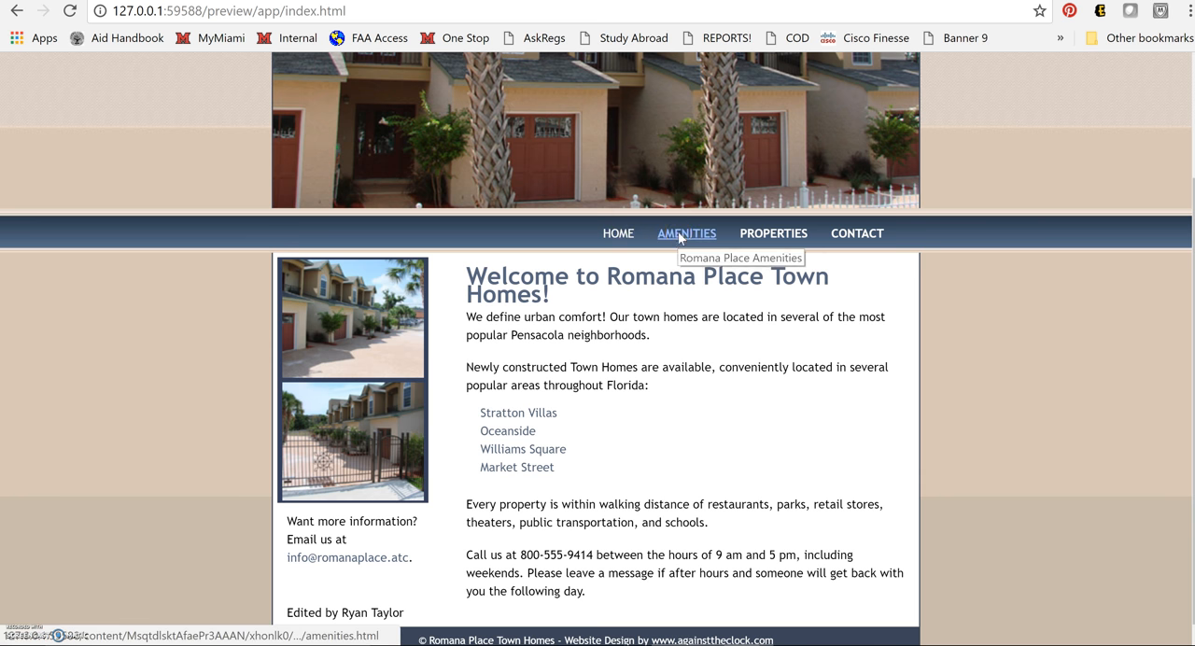
{"action": "left_click", "coordinate": [686, 234]}
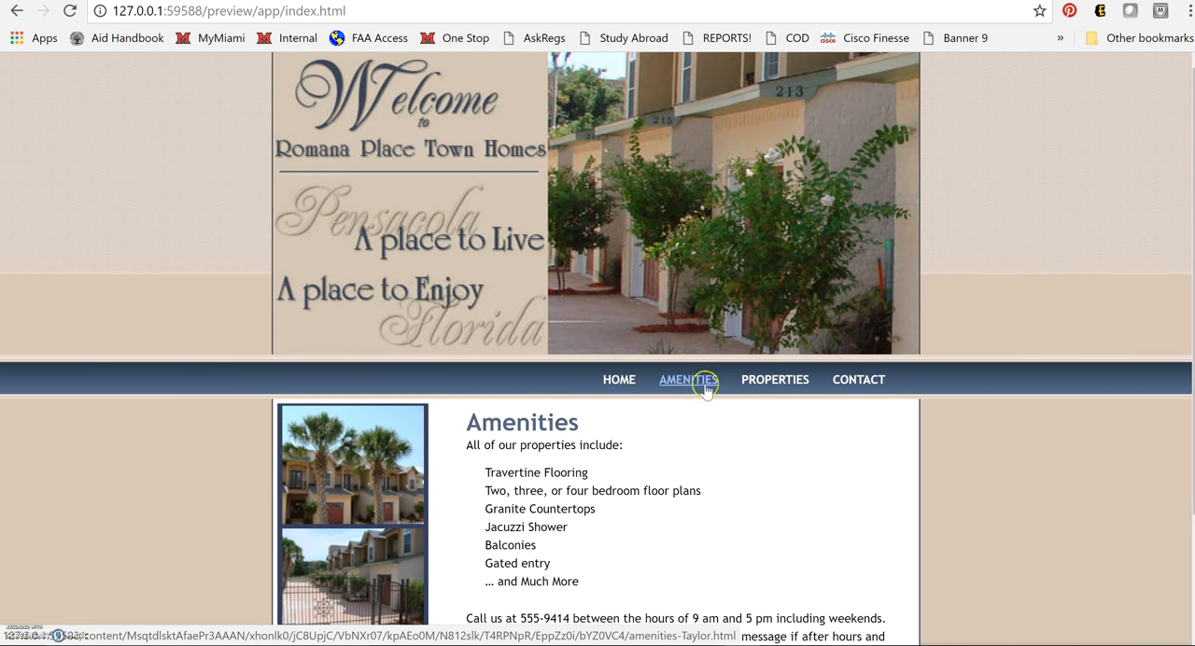
{"action": "left_click", "coordinate": [857, 379]}
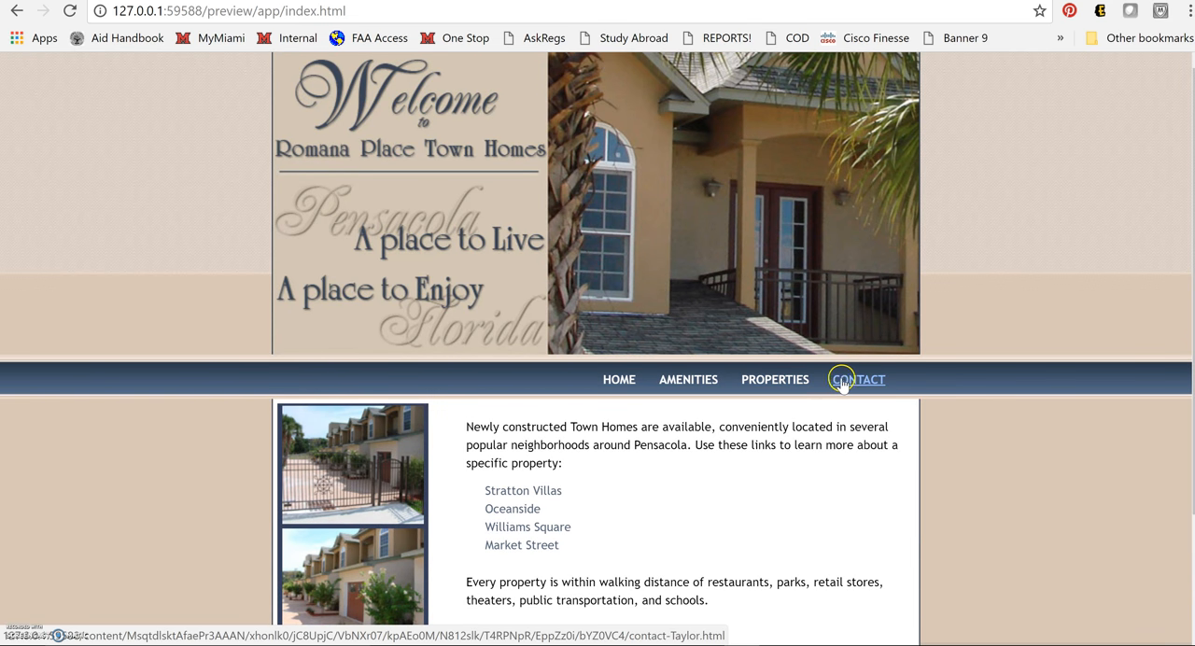
{"action": "mouse_move", "coordinate": [858, 379]}
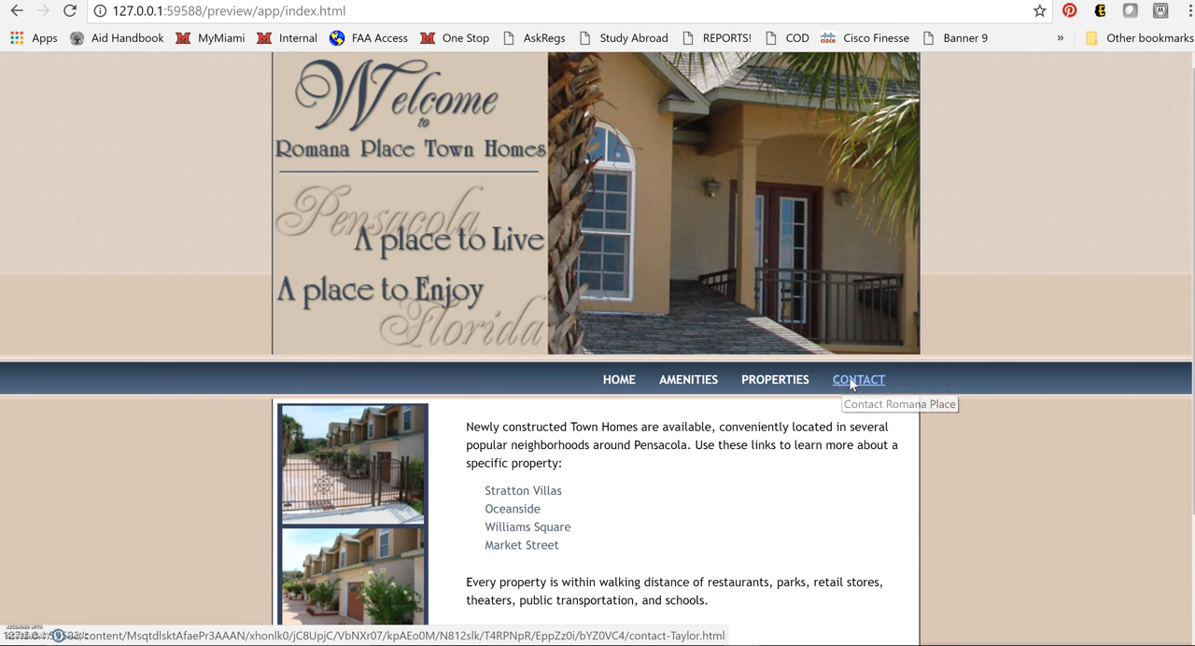
- Open the Contact Us page, scroll down and test its email link
{"action": "left_click", "coordinate": [856, 379]}
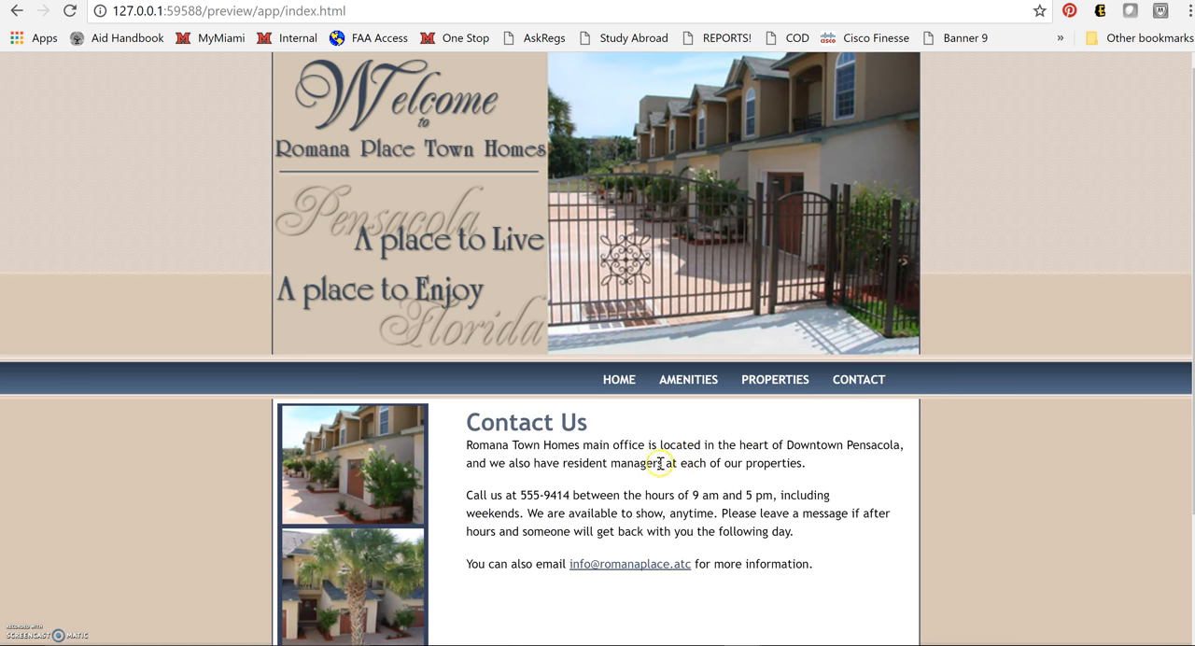
{"action": "scroll", "scroll_direction": "down", "scroll_amount": 3}
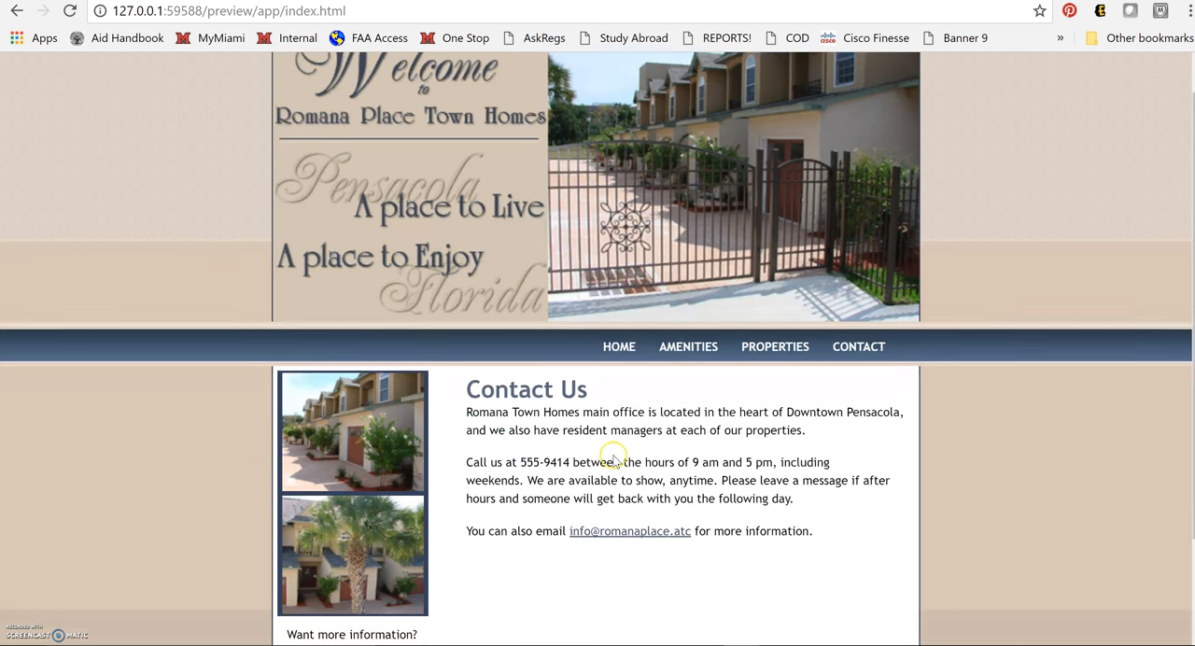
{"action": "scroll", "scroll_direction": "down", "scroll_amount": 3}
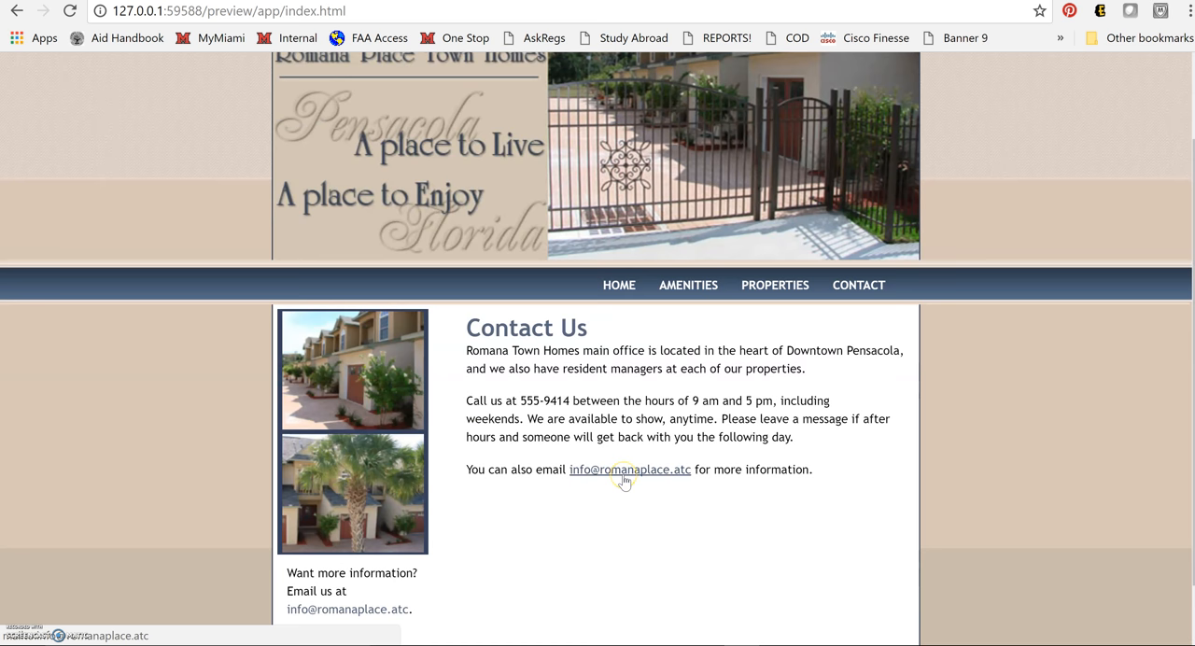
{"action": "left_click", "coordinate": [629, 469]}
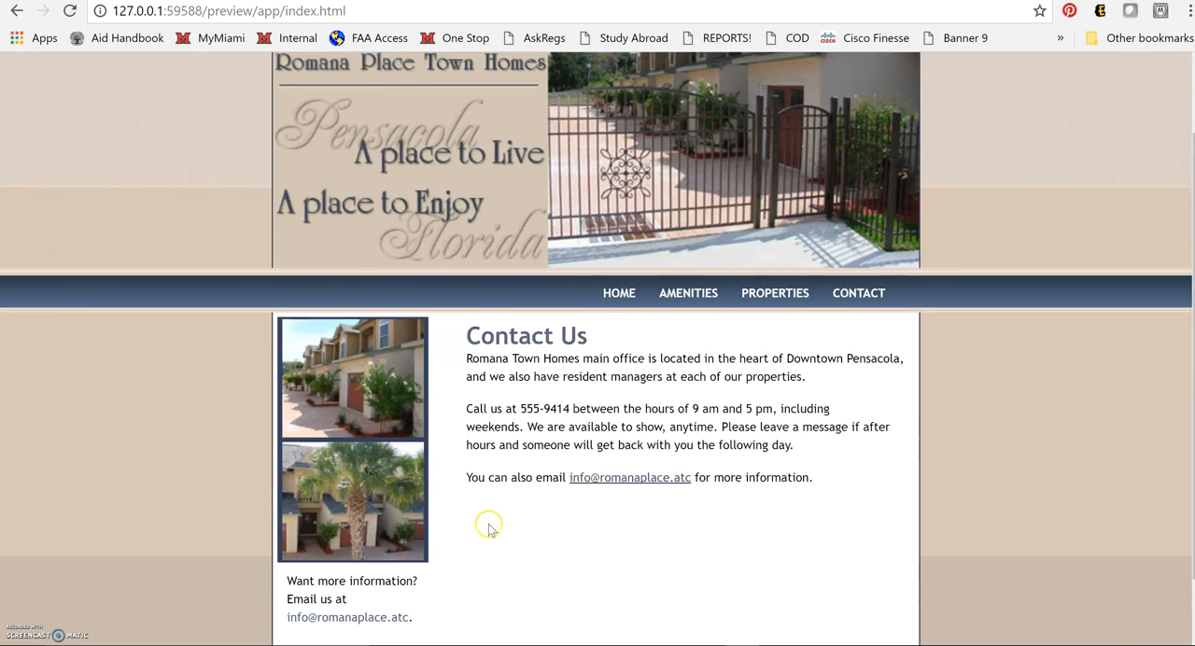
- Test the footer design-credit and left-column email links, then go back to the previous page
{"action": "scroll", "scroll_direction": "down", "scroll_amount": 3}
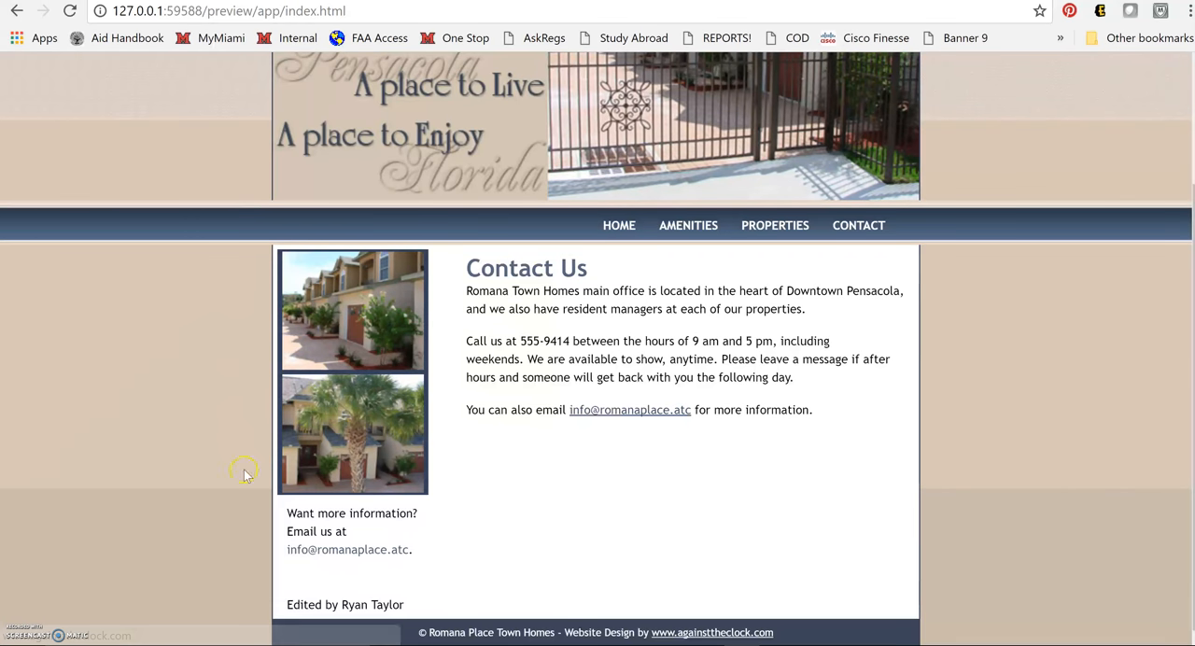
{"action": "mouse_move", "coordinate": [389, 558]}
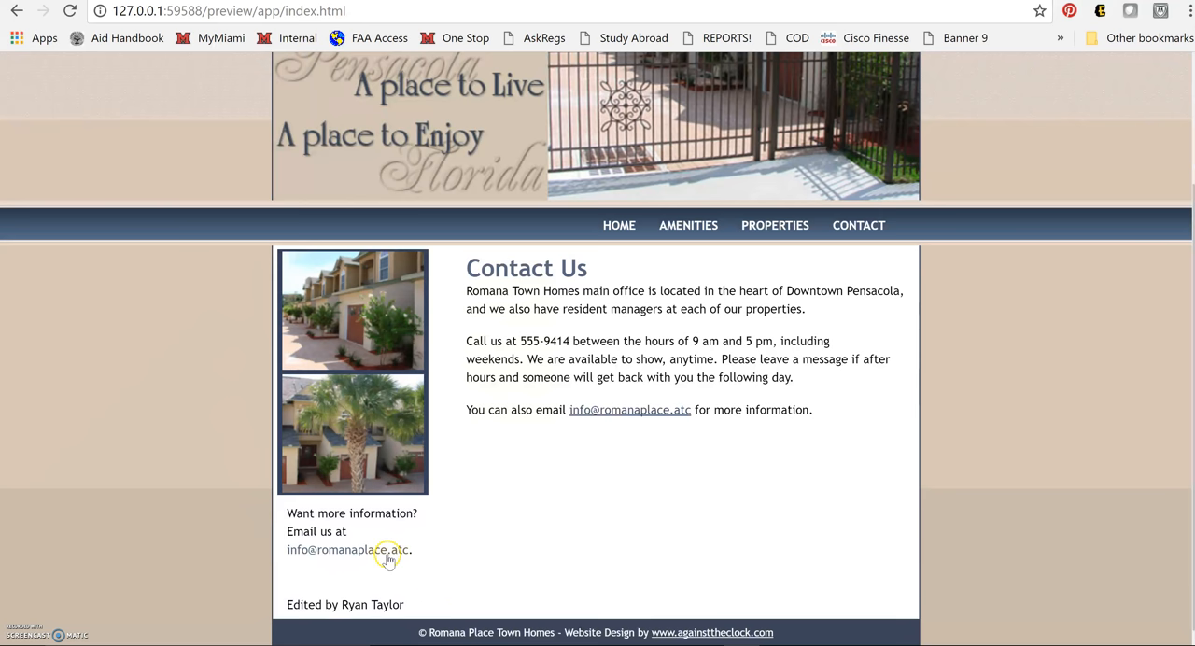
{"action": "mouse_move", "coordinate": [835, 470]}
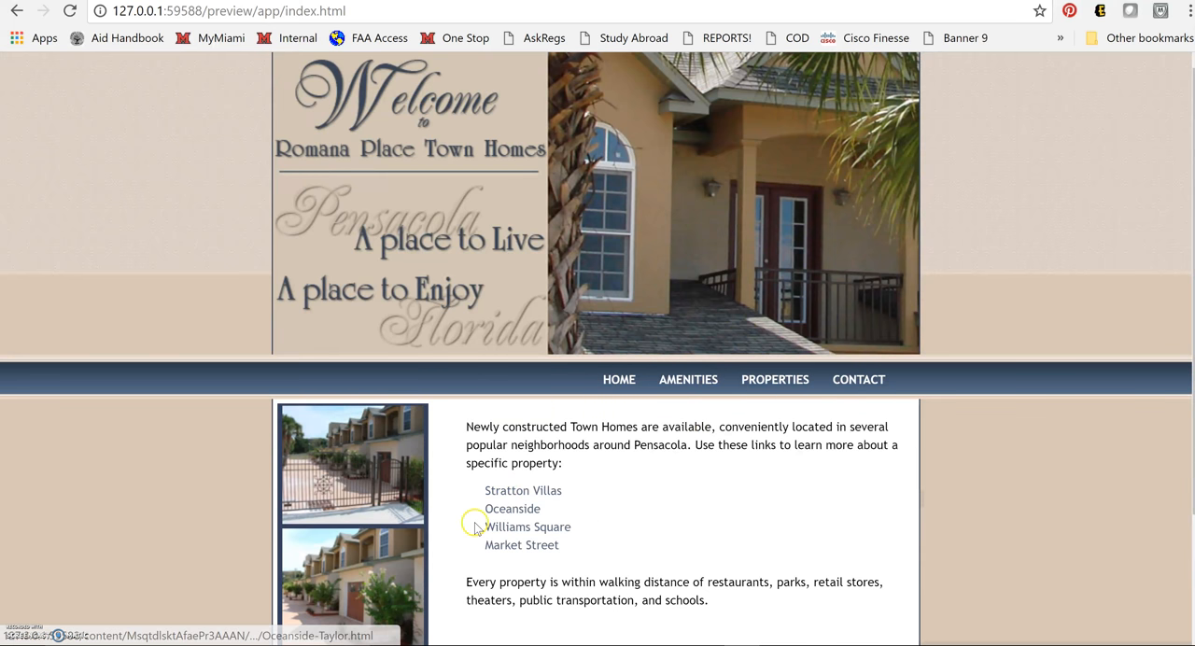
{"action": "scroll", "scroll_direction": "down", "scroll_amount": 3}
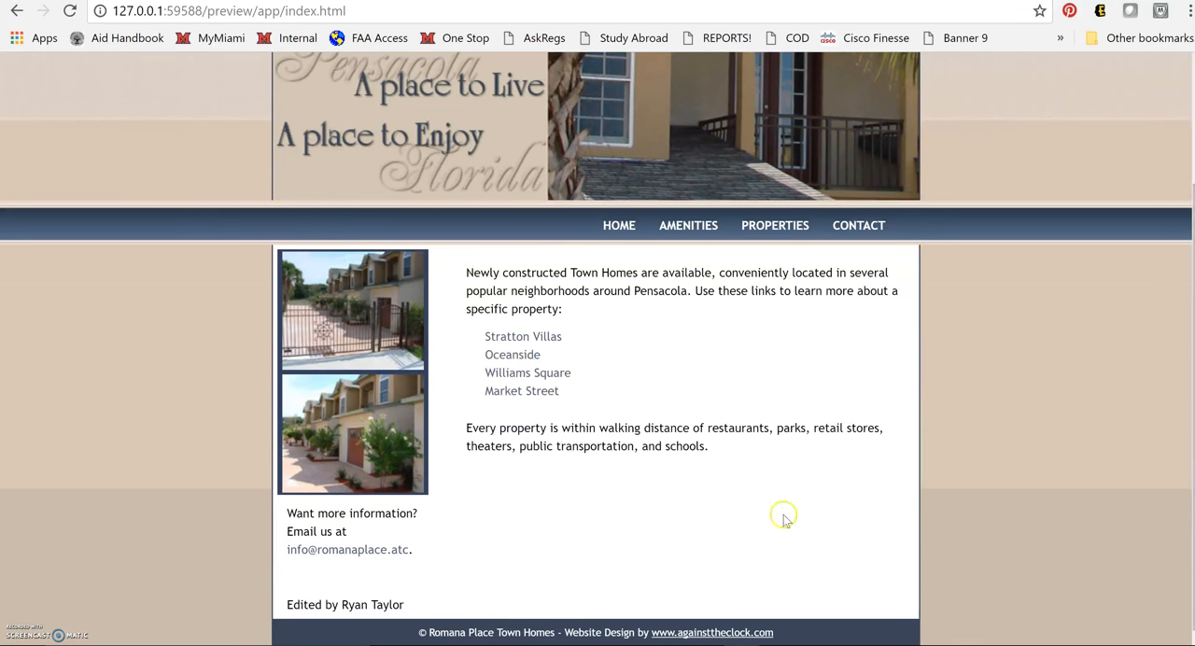
{"action": "mouse_move", "coordinate": [719, 632]}
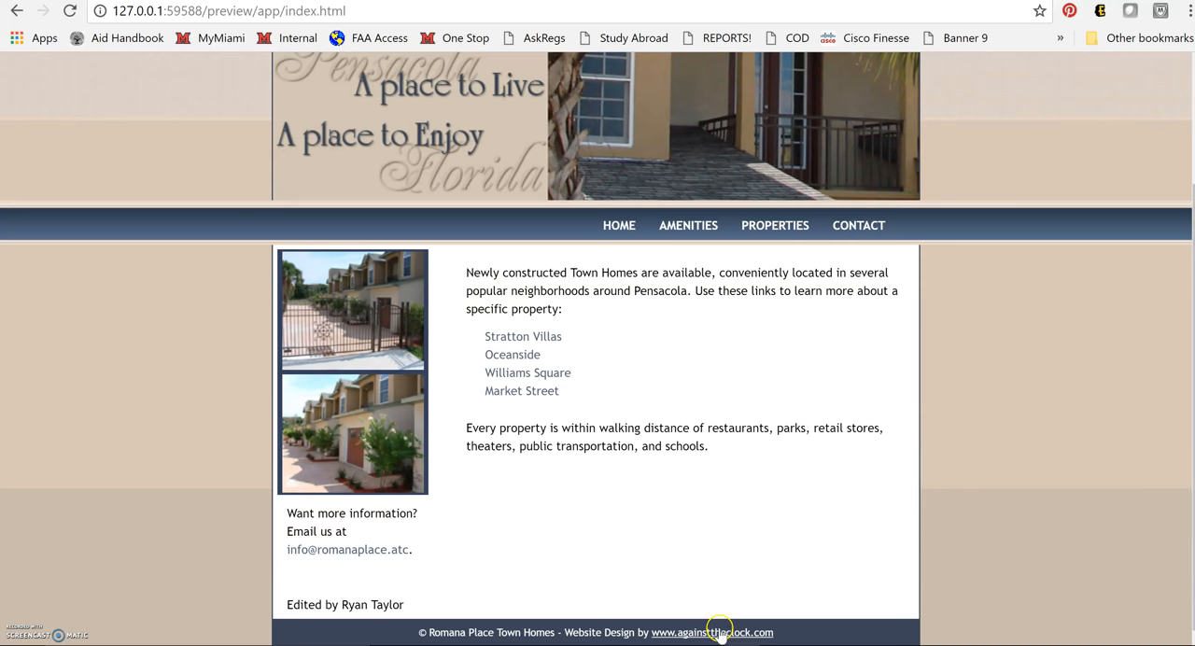
{"action": "left_click", "coordinate": [711, 632]}
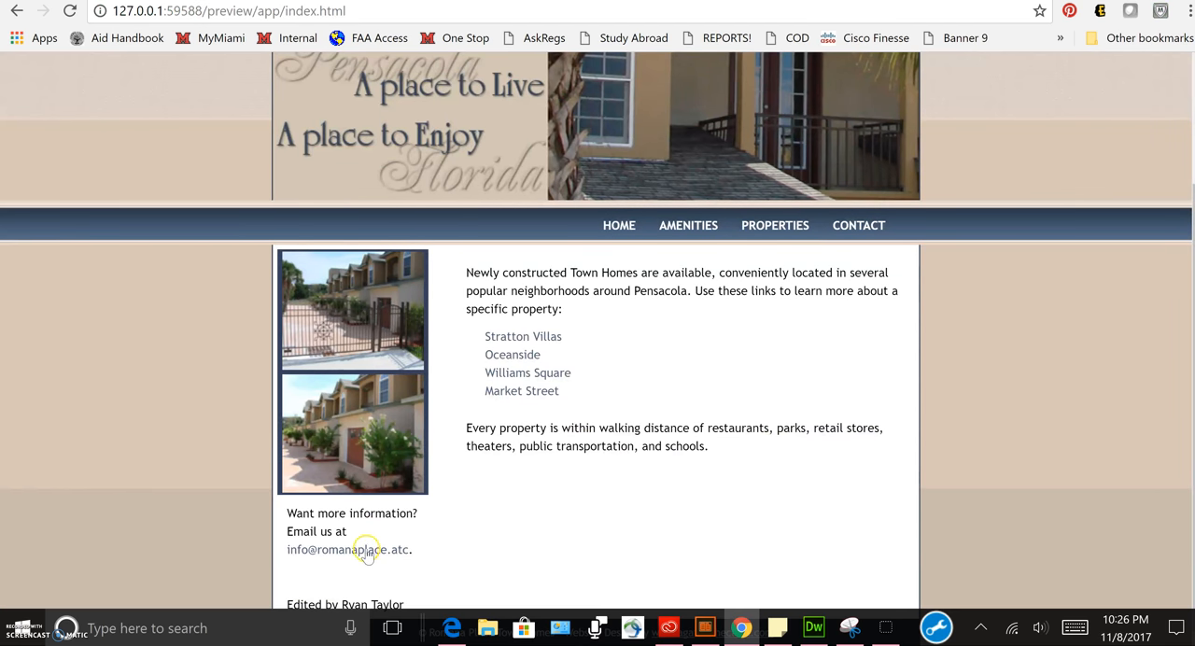
{"action": "left_click", "coordinate": [347, 549]}
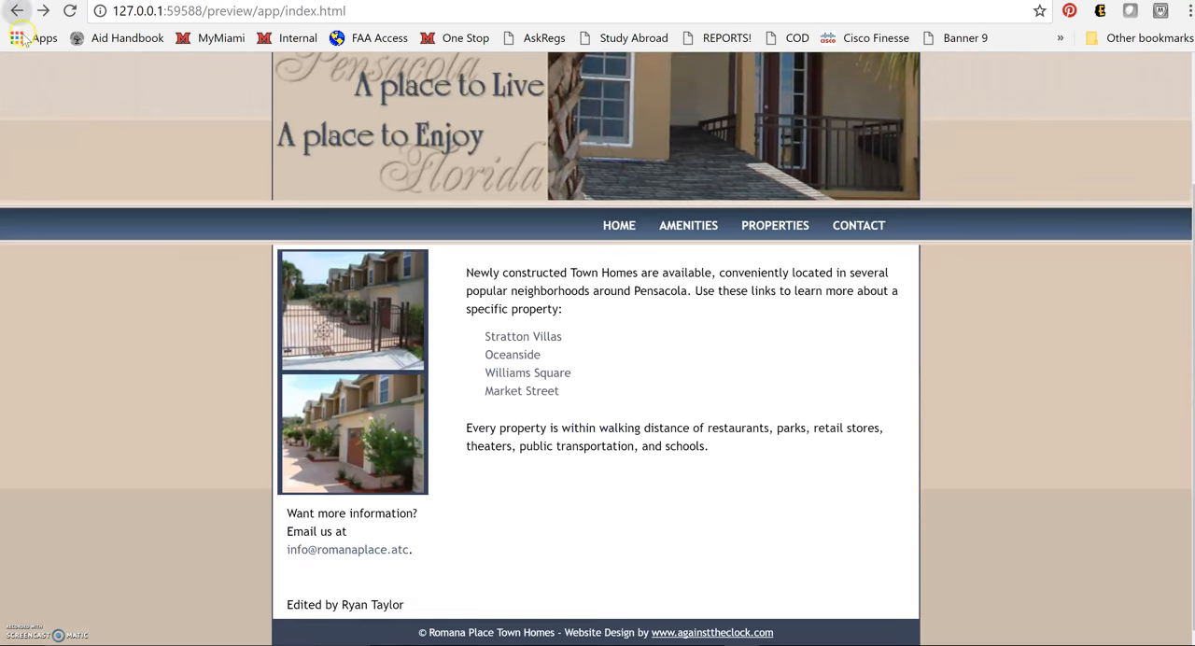
{"action": "left_click", "coordinate": [511, 354]}
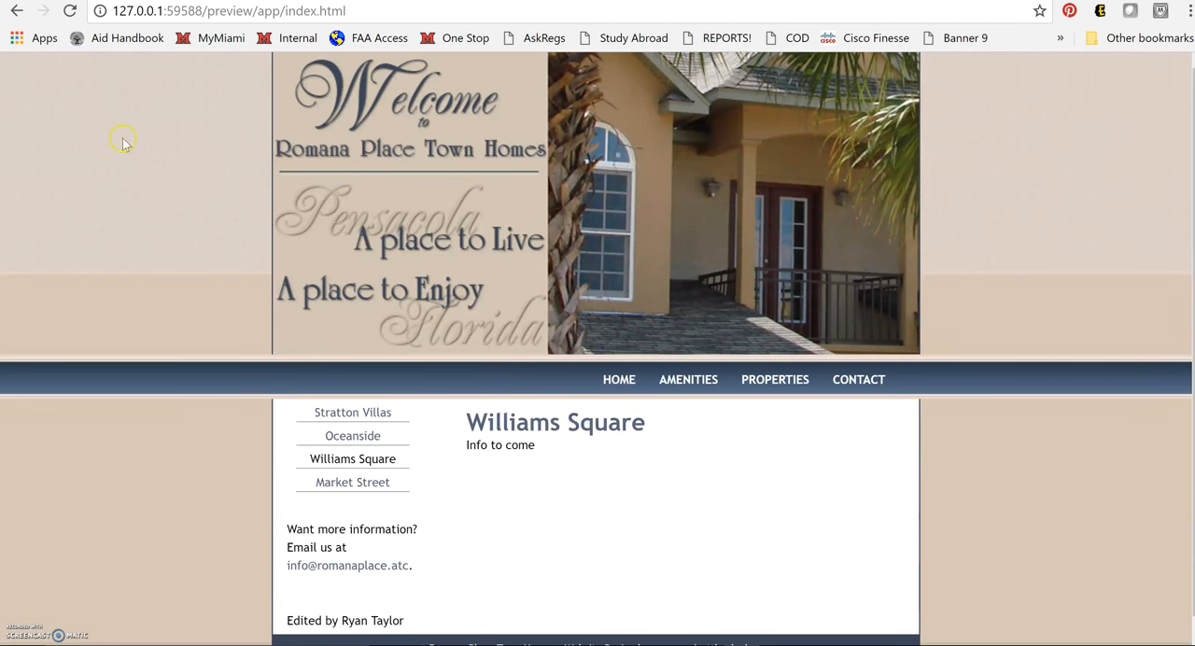
- Open Market Street from the sidebar, then Stratton Villas and Market Street from the home list
{"action": "left_click", "coordinate": [352, 482]}
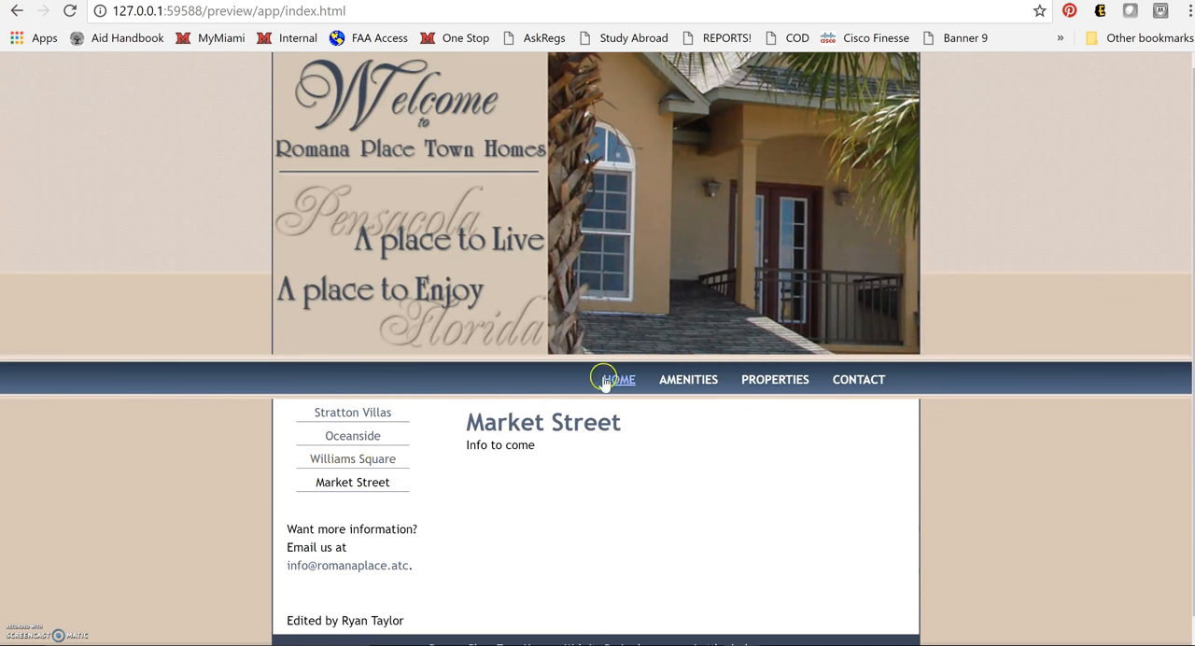
{"action": "left_click", "coordinate": [618, 379]}
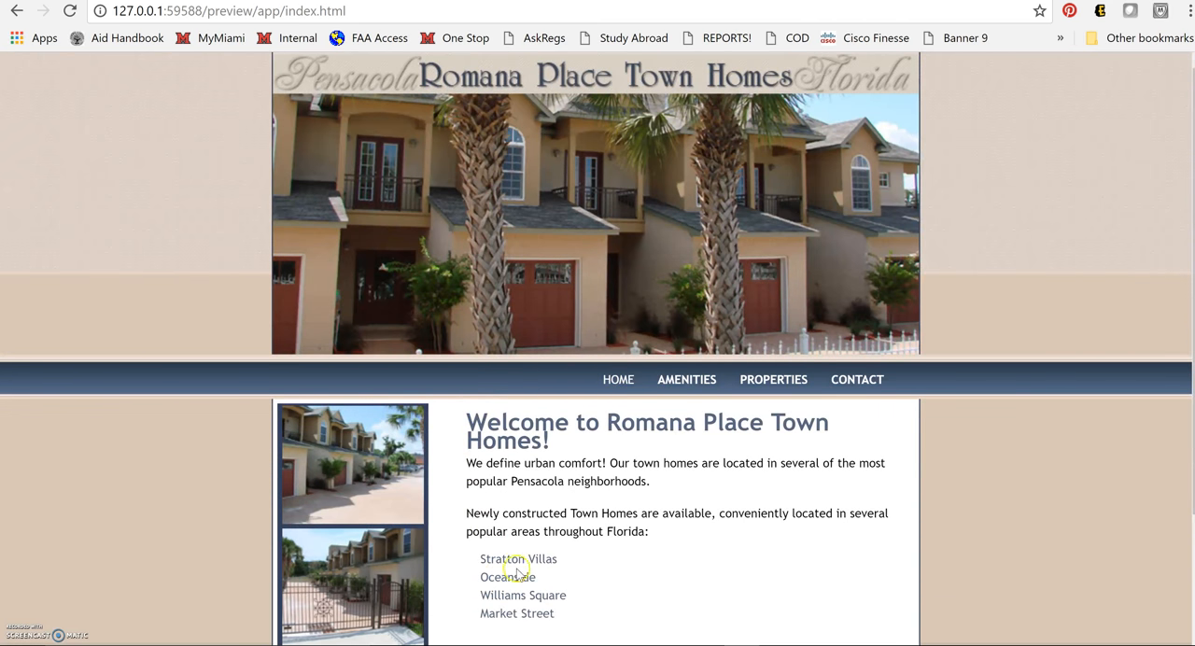
{"action": "left_click", "coordinate": [518, 558]}
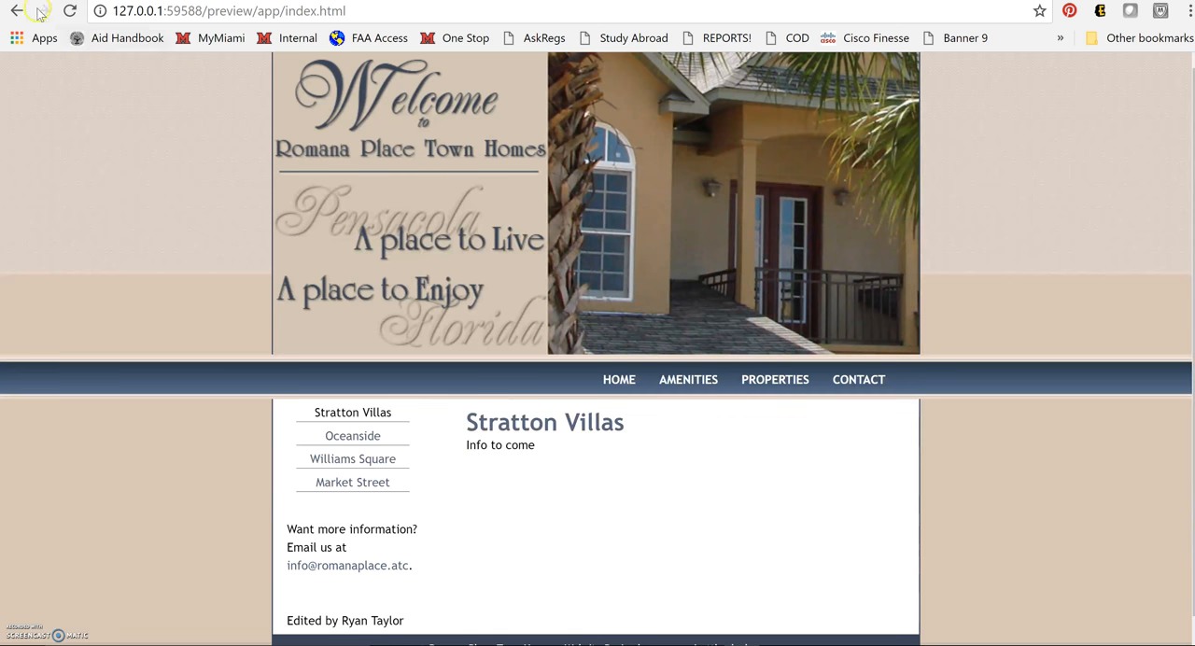
{"action": "left_click", "coordinate": [618, 379]}
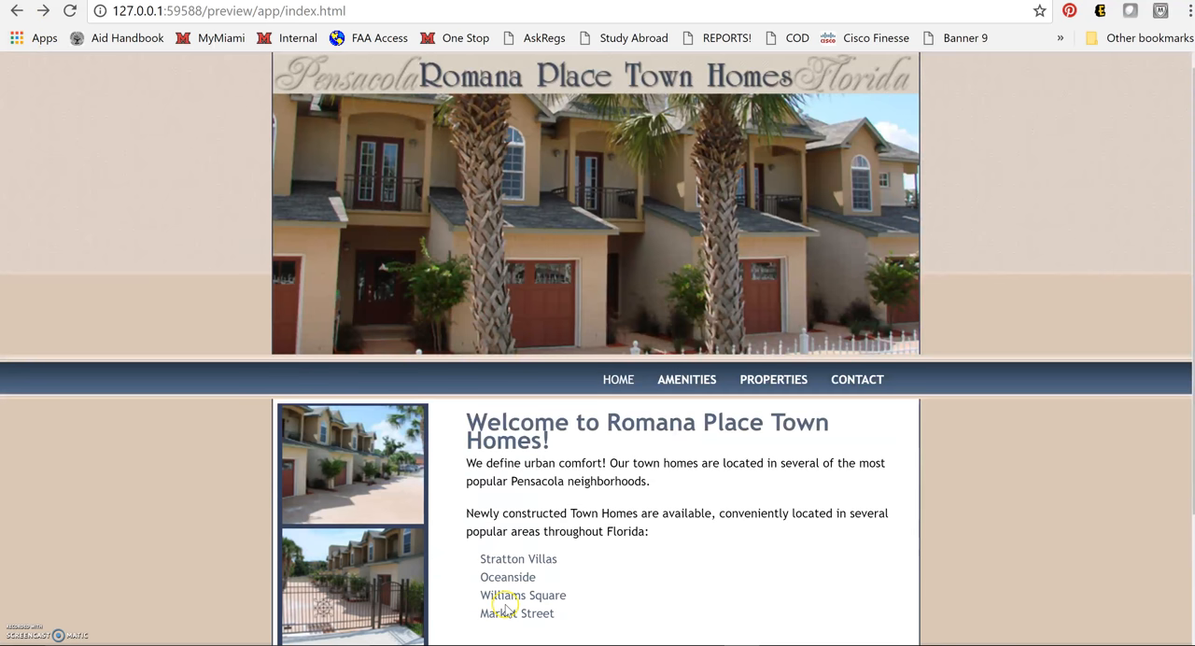
{"action": "left_click", "coordinate": [516, 613]}
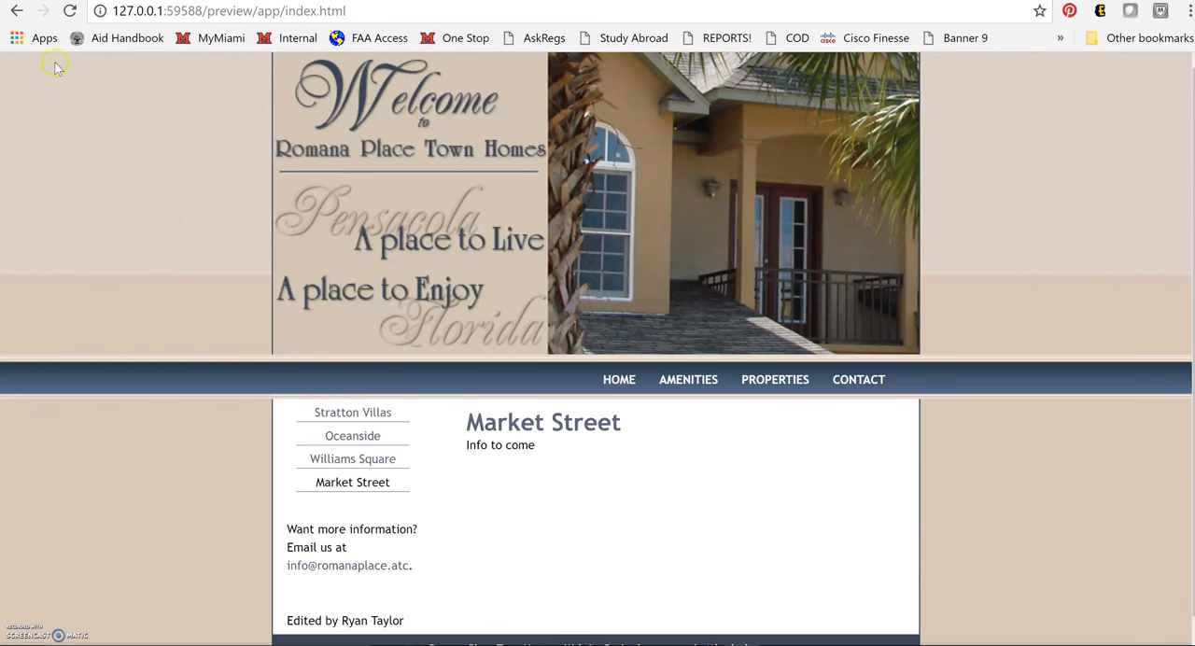
{"action": "mouse_move", "coordinate": [16, 10]}
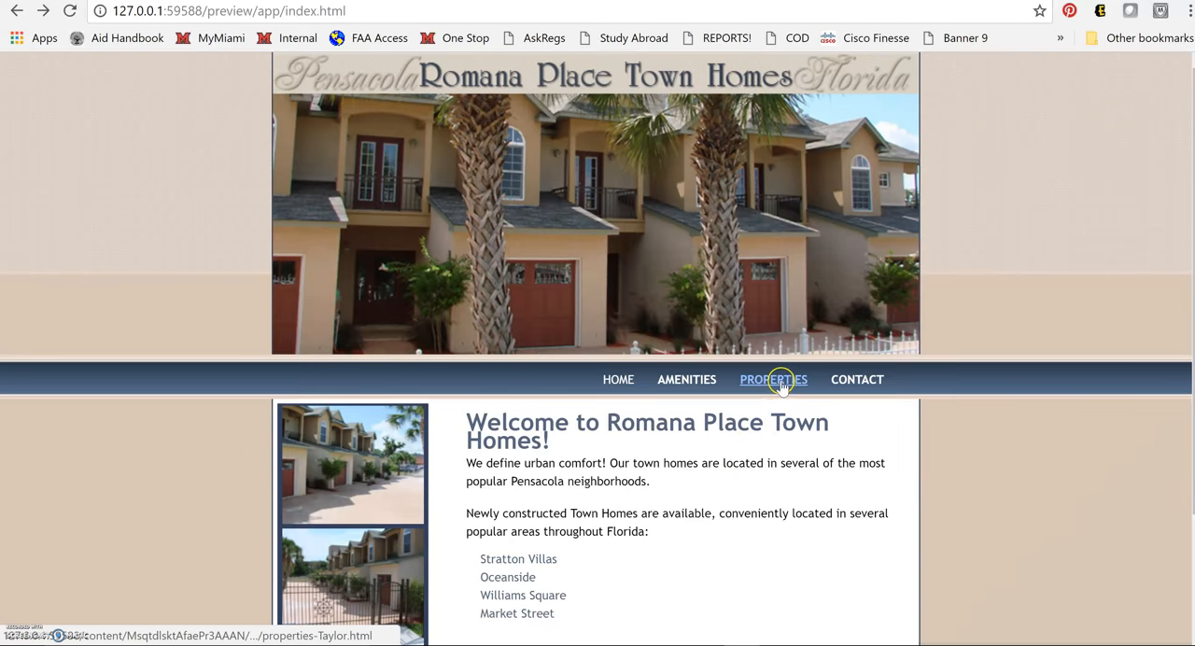
{"action": "left_click", "coordinate": [773, 379]}
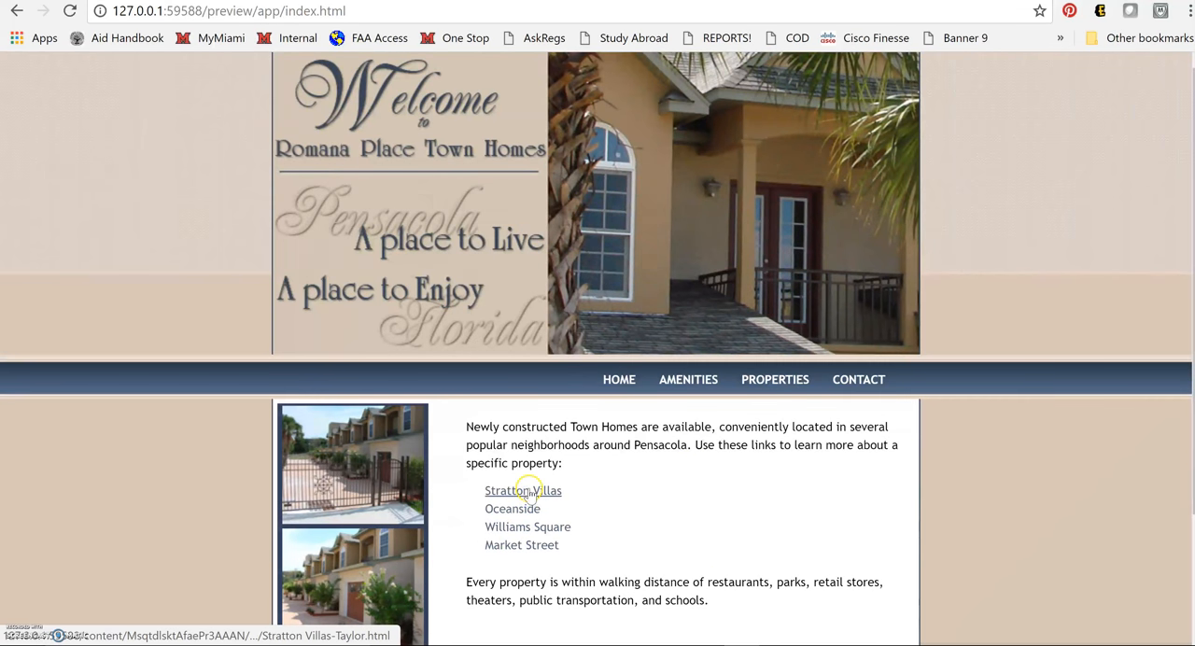
{"action": "left_click", "coordinate": [523, 490]}
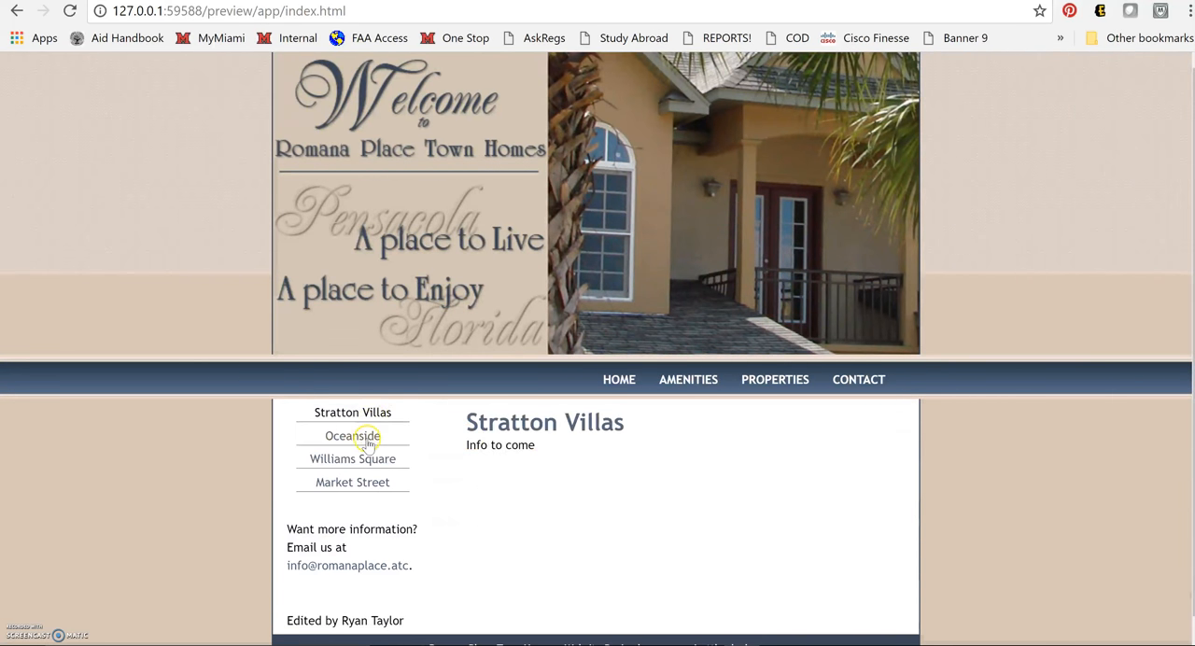
{"action": "left_click", "coordinate": [352, 436]}
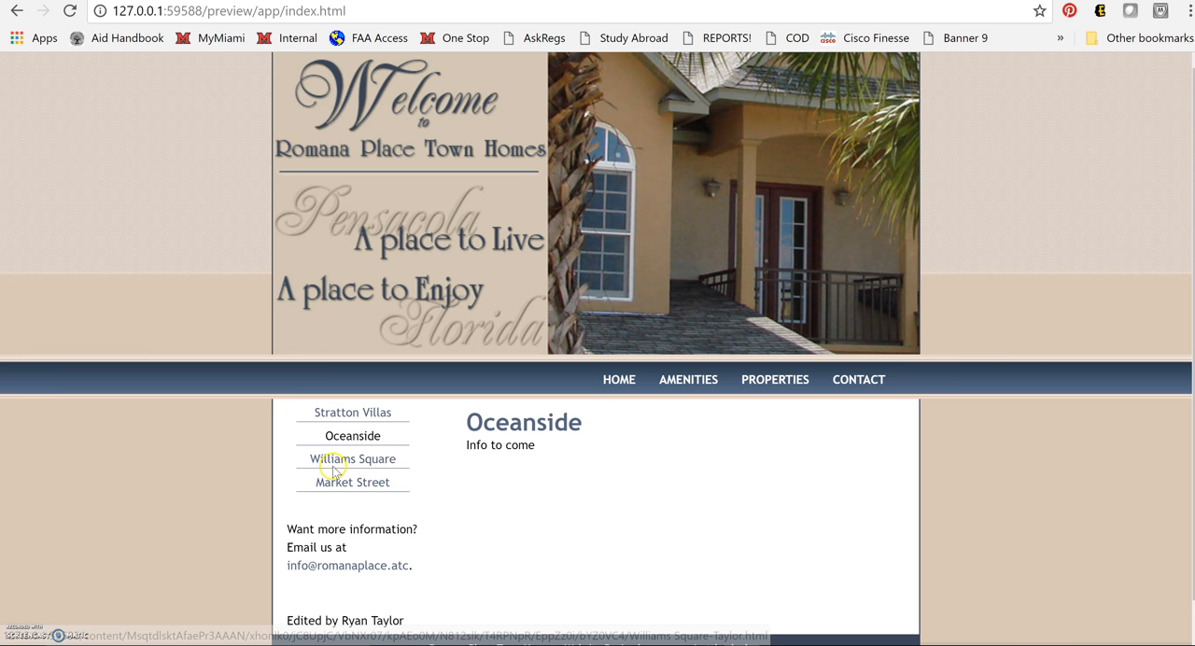
{"action": "left_click", "coordinate": [352, 458]}
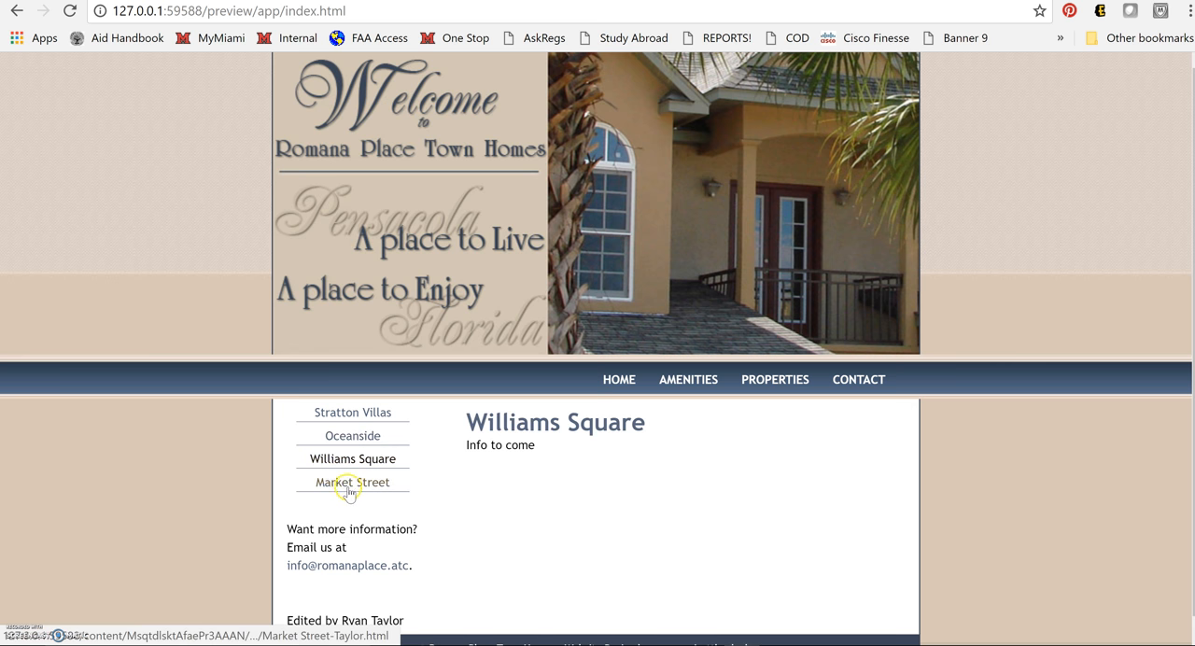
{"action": "left_click", "coordinate": [352, 482]}
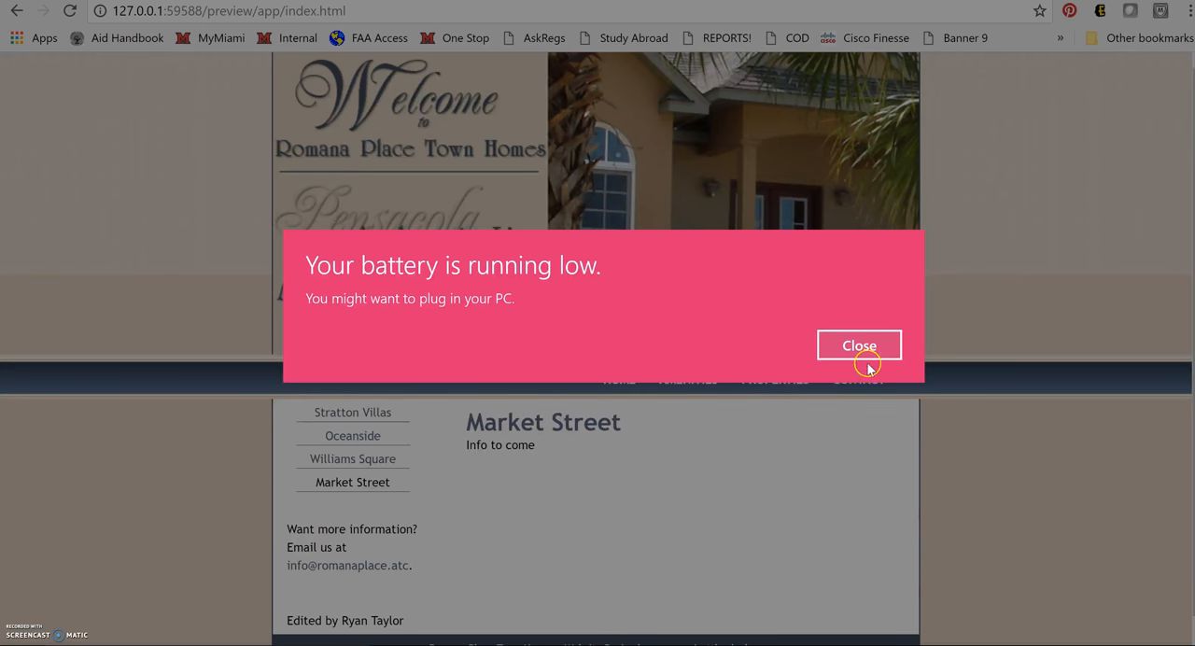
{"action": "left_click", "coordinate": [859, 345]}
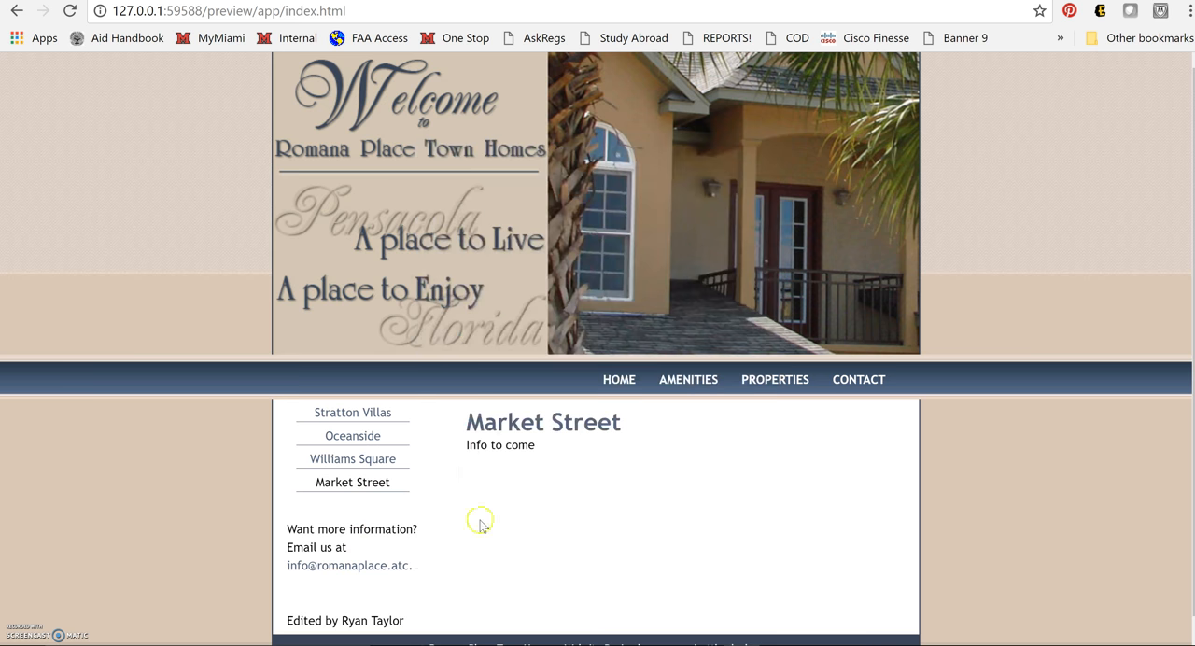
{"action": "left_click", "coordinate": [352, 458]}
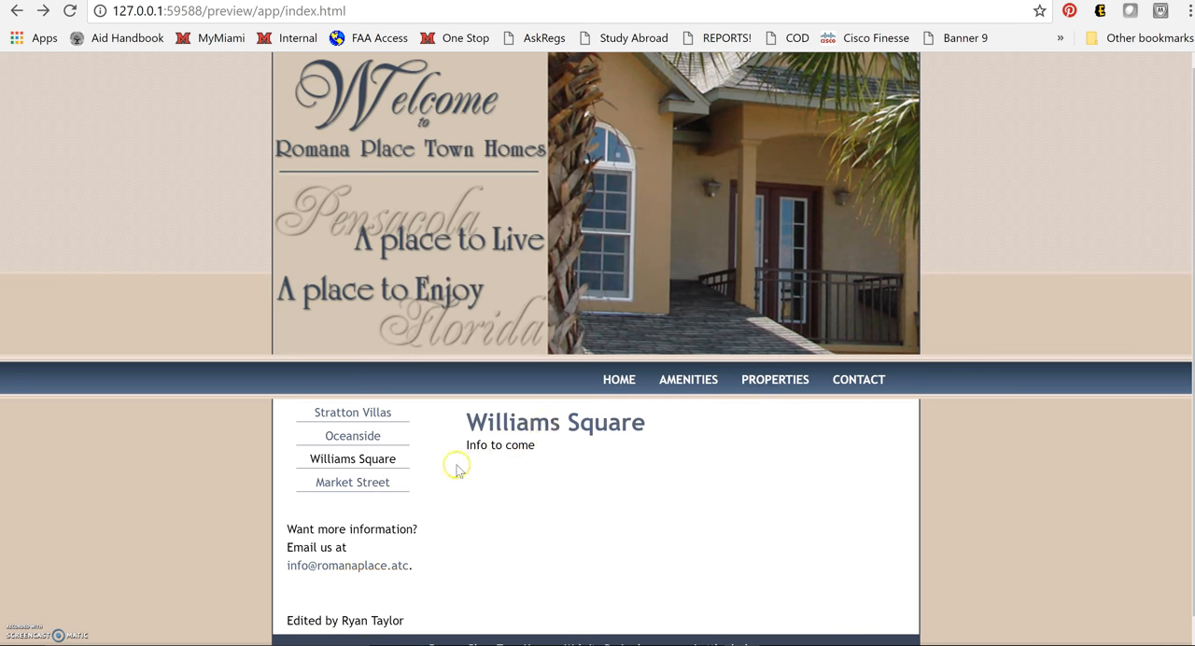
{"action": "left_click", "coordinate": [618, 379]}
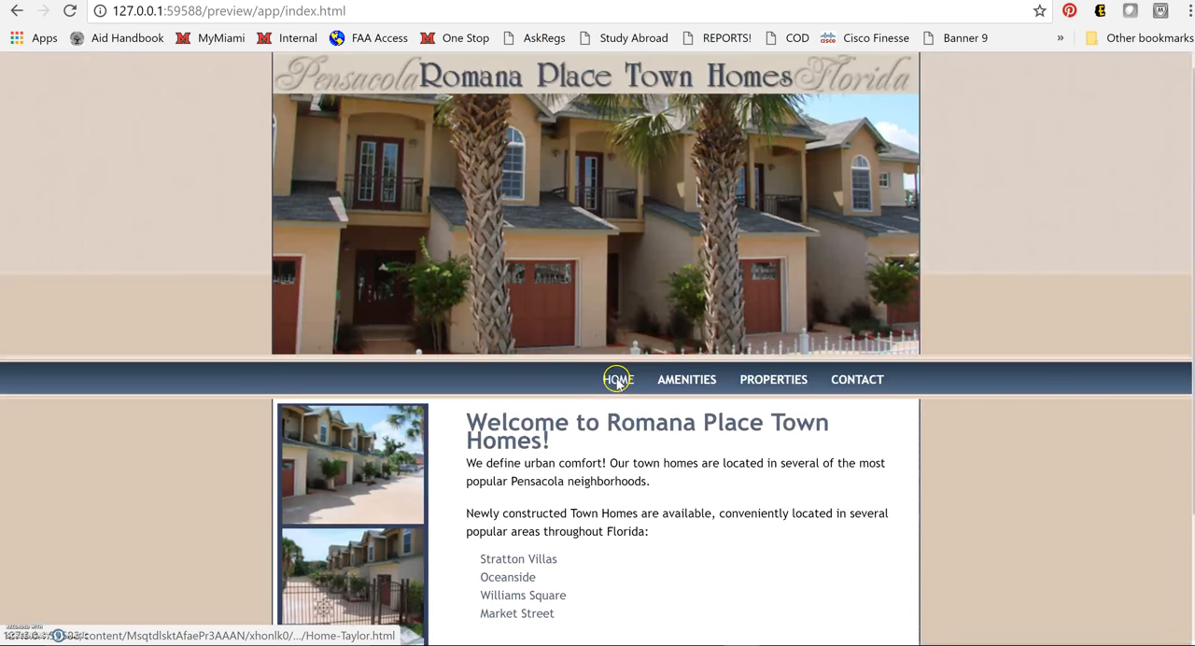
{"action": "mouse_move", "coordinate": [597, 481]}
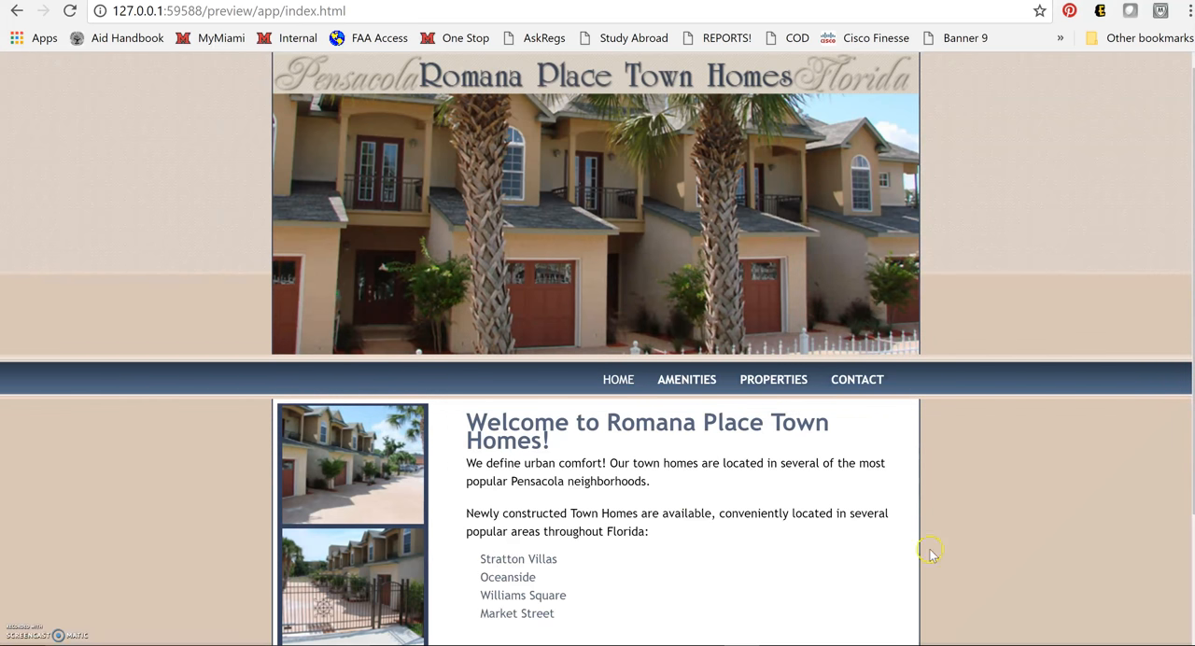
{"action": "scroll", "scroll_direction": "down", "scroll_amount": 3}
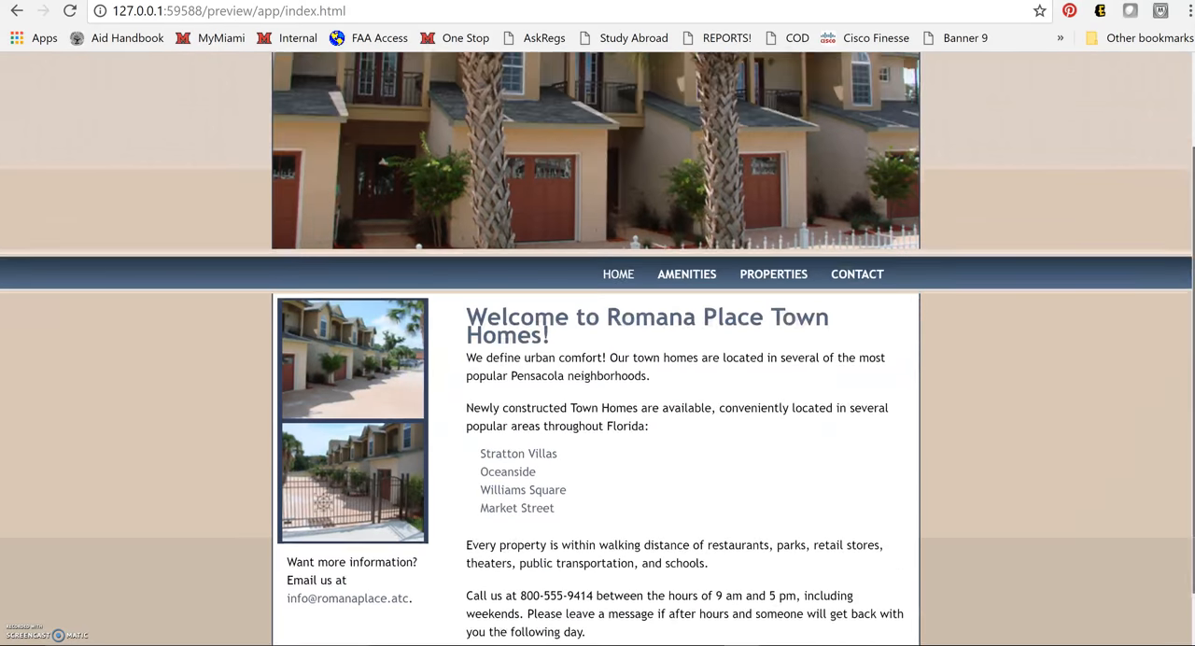
{"action": "scroll", "scroll_direction": "down", "scroll_amount": 3}
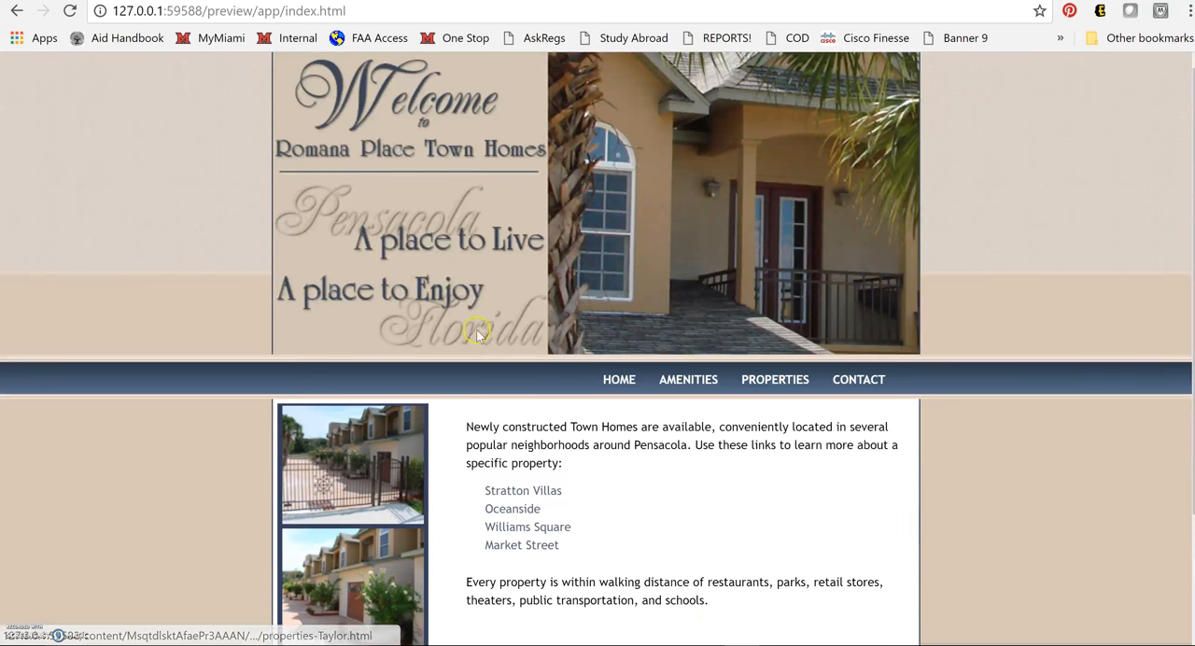
{"action": "left_click", "coordinate": [523, 490]}
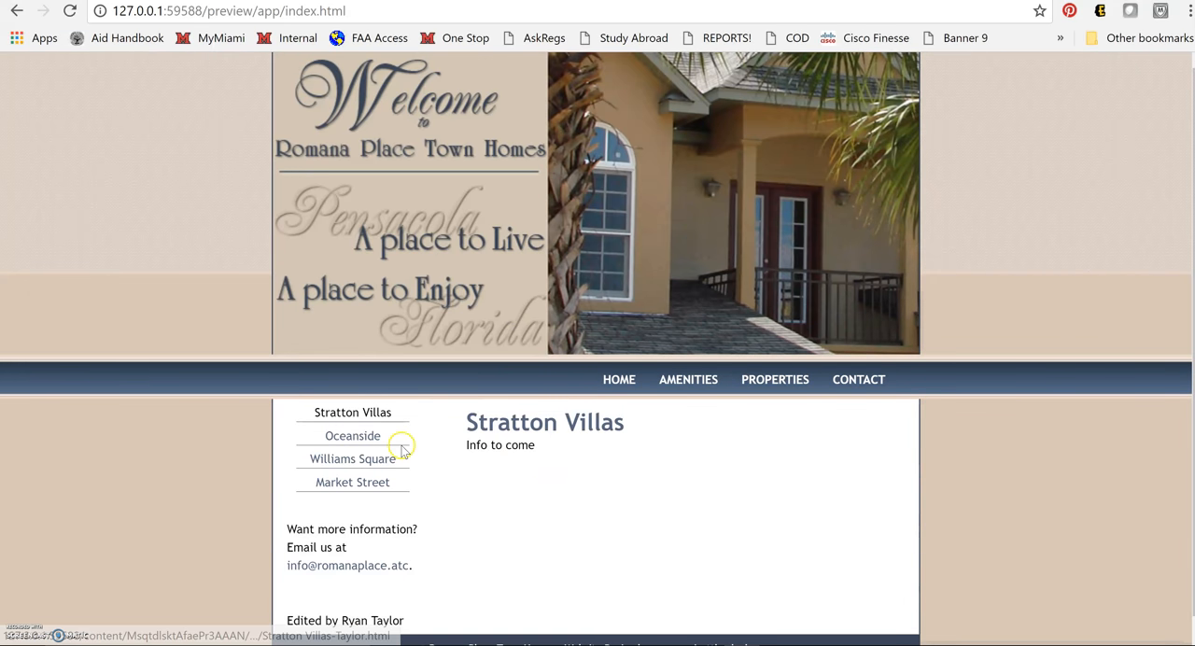
{"action": "mouse_move", "coordinate": [364, 568]}
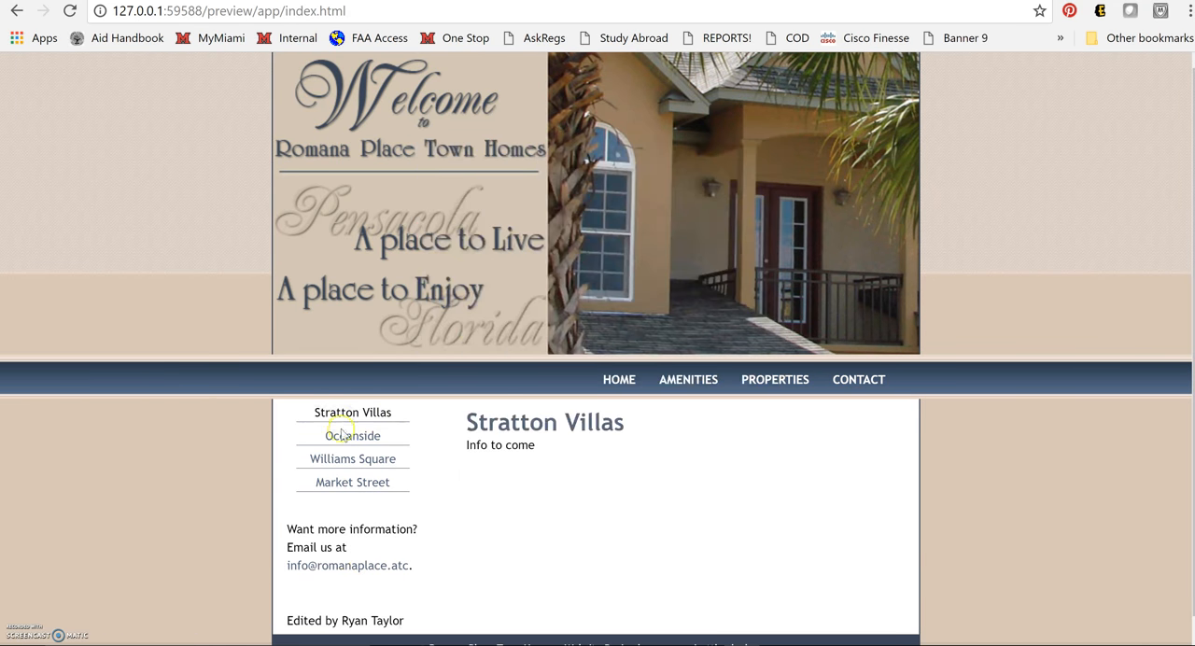
{"action": "left_click", "coordinate": [352, 435]}
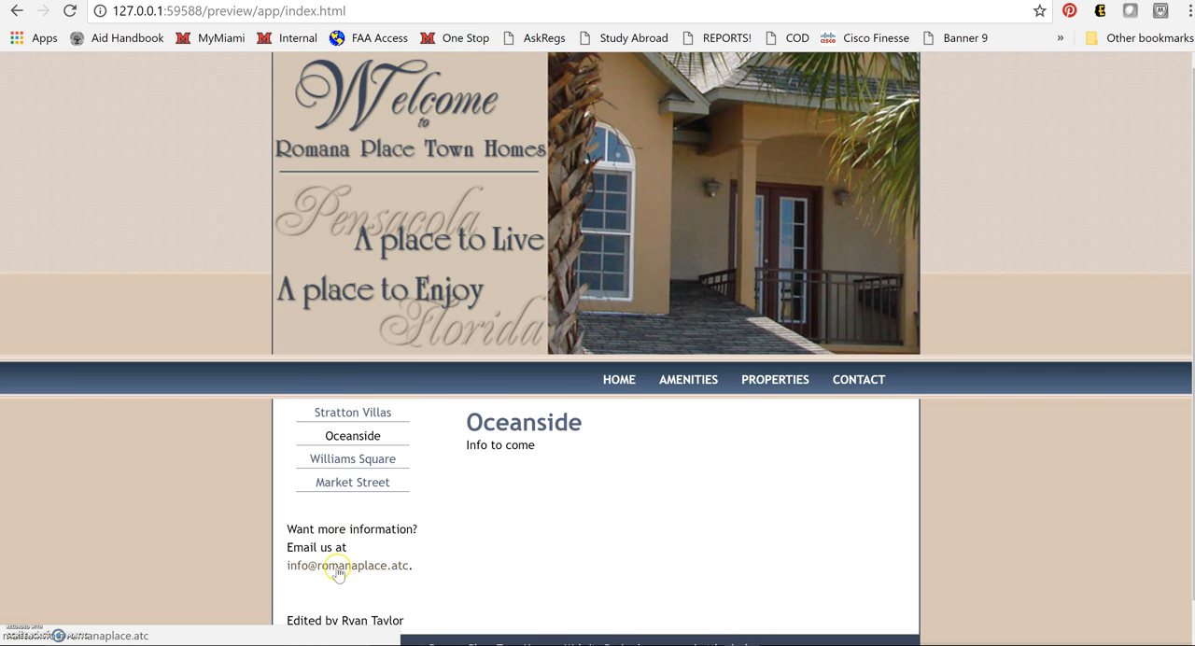
{"action": "left_click", "coordinate": [349, 565]}
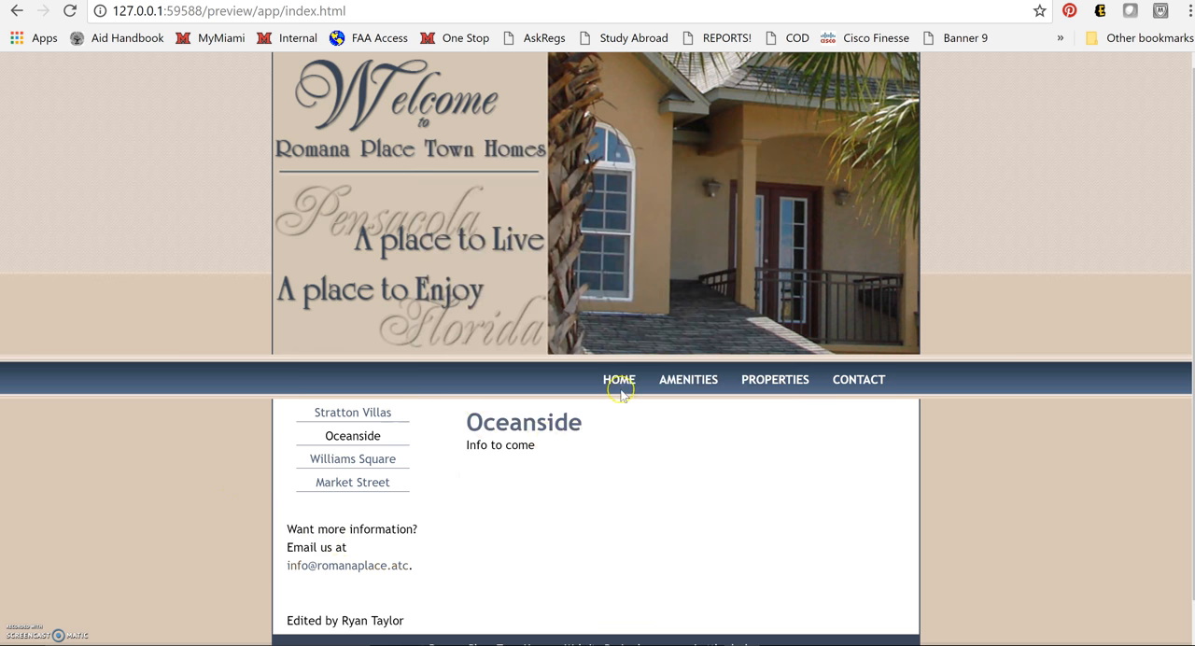
{"action": "left_click", "coordinate": [618, 379]}
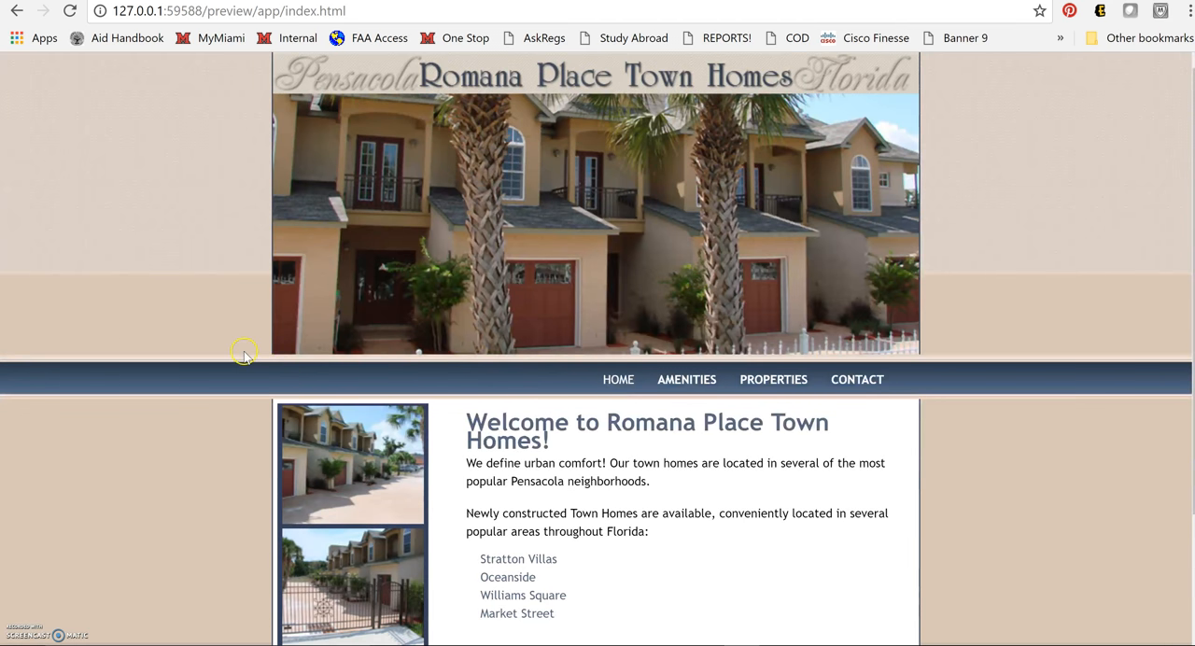